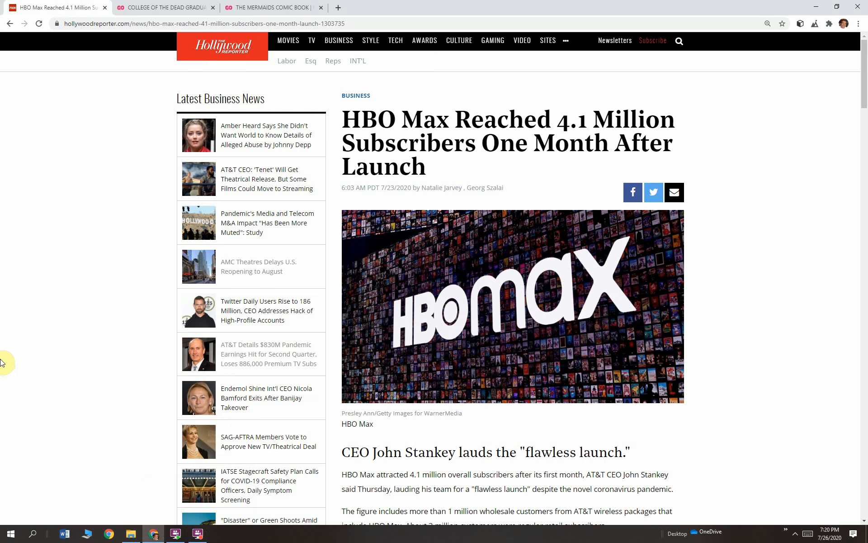
mouse_move(4, 338)
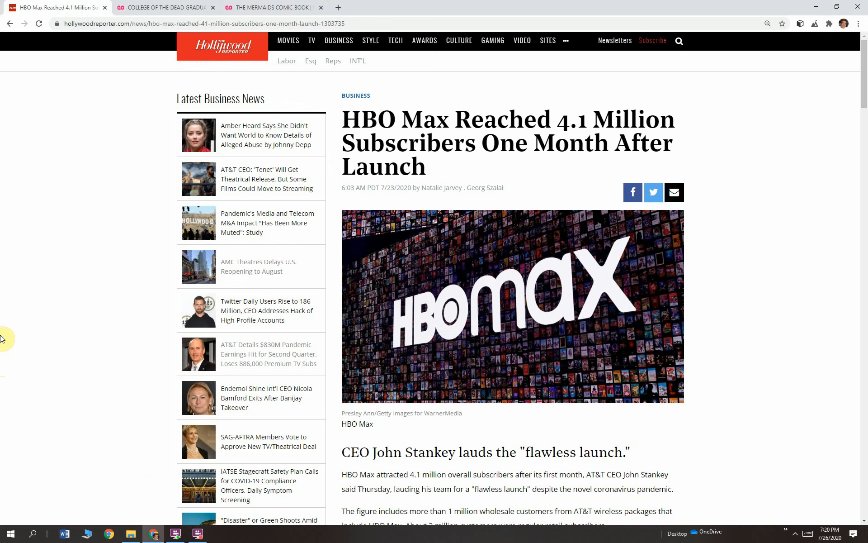
mouse_move(51, 198)
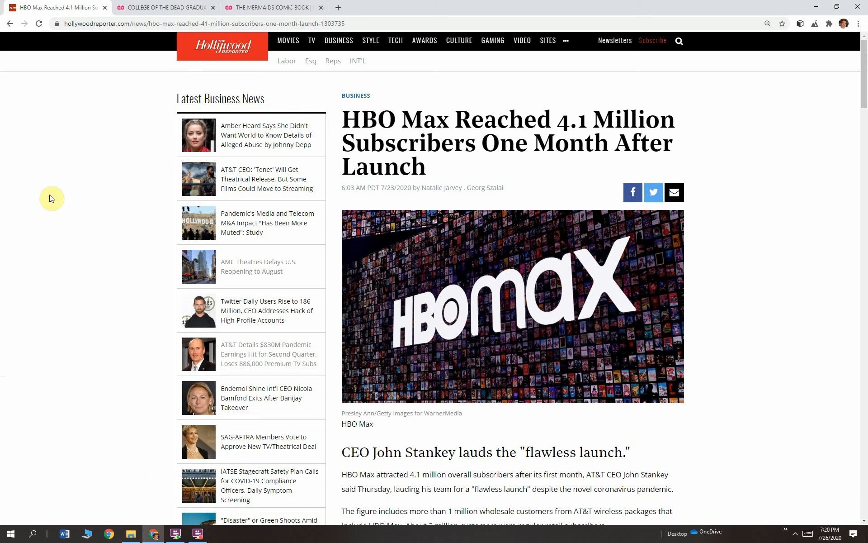
Step: Bring up the College of the Dead campaign page and browse down to its $25 cover perks
click(166, 7)
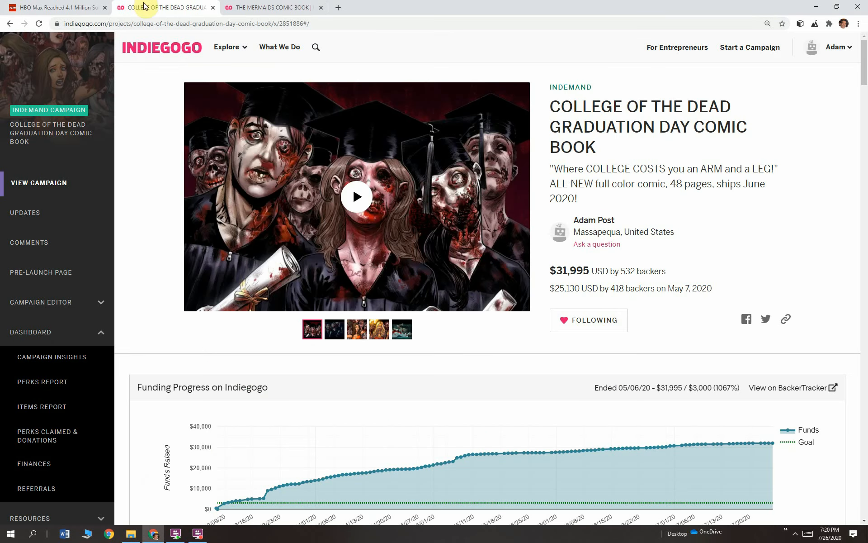
mouse_move(702, 368)
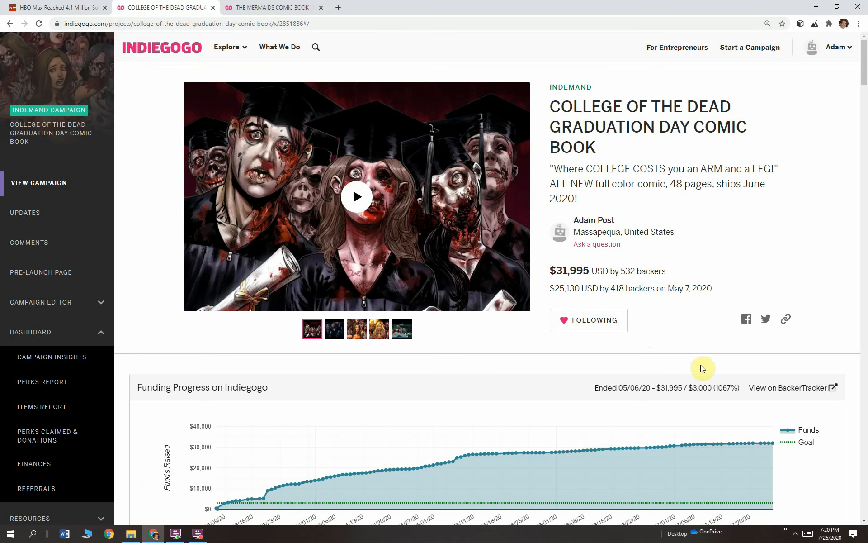
mouse_move(669, 396)
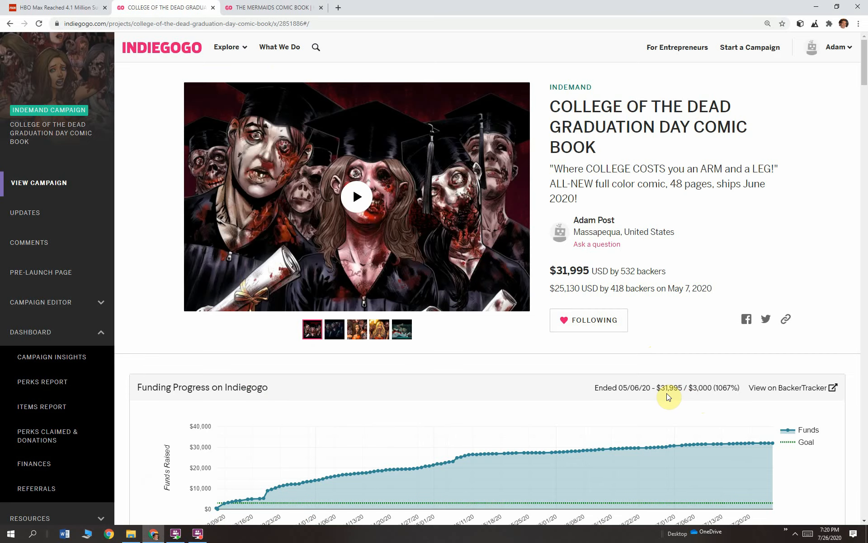
scroll(down, 3)
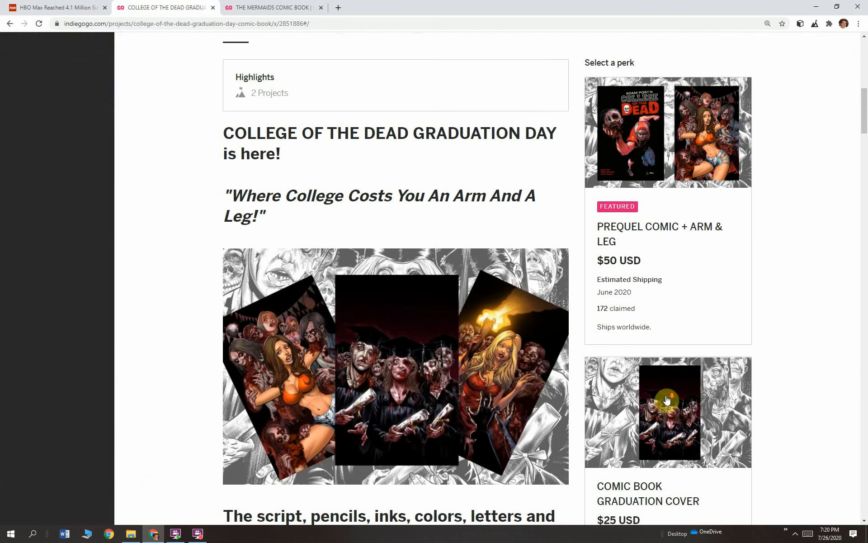
scroll(down, 3)
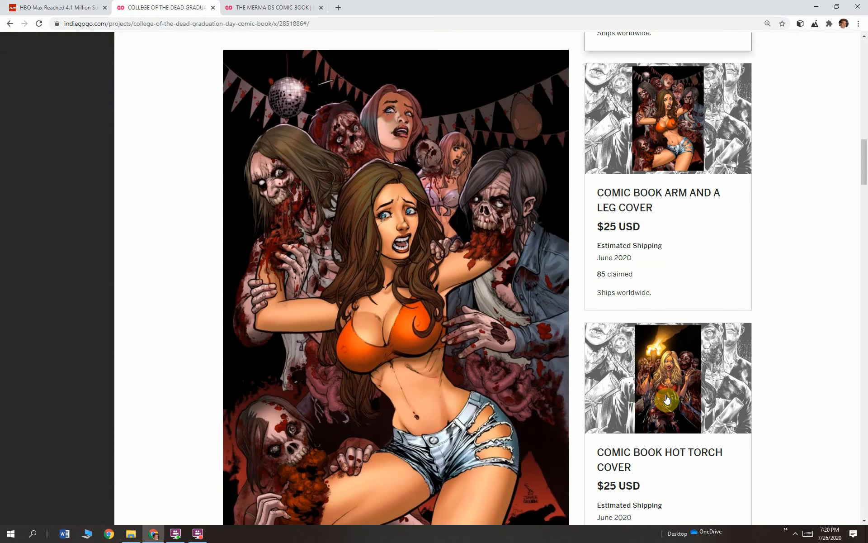
Step: Bring up The Mermaids Comic Book coming-soon page with its email sign-up form
click(272, 7)
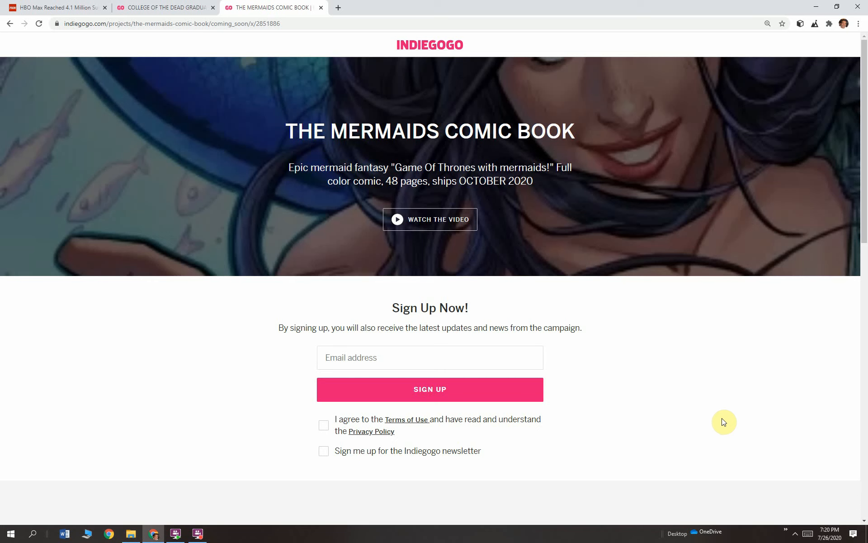
mouse_move(695, 415)
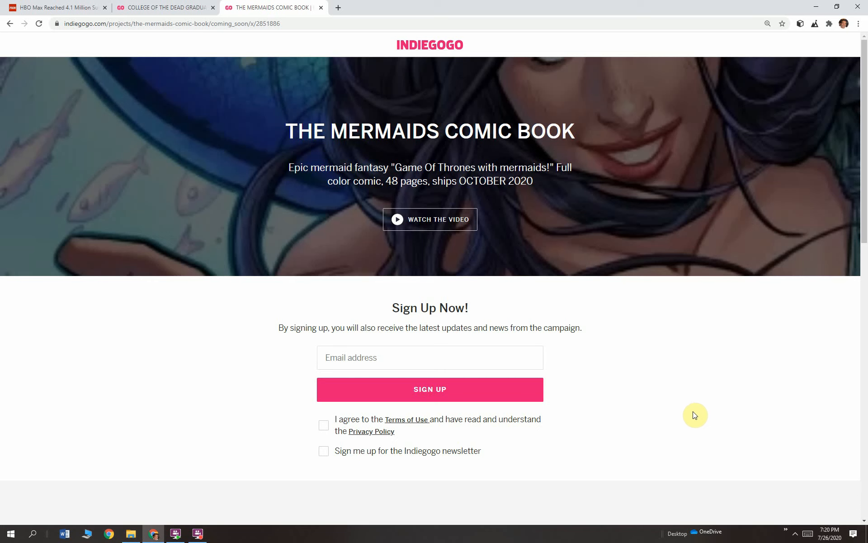
mouse_move(391, 325)
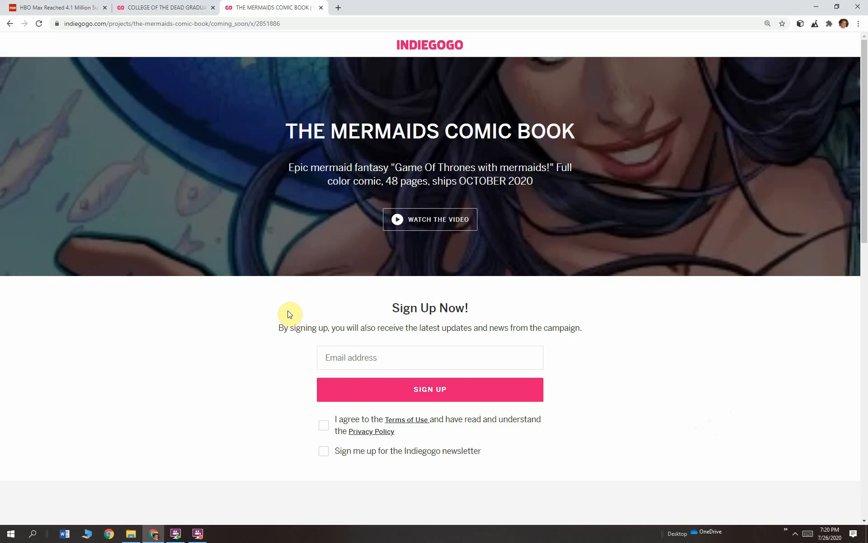
Step: Return to the HBO Max article and move down to the 'flawless launch' section
click(55, 7)
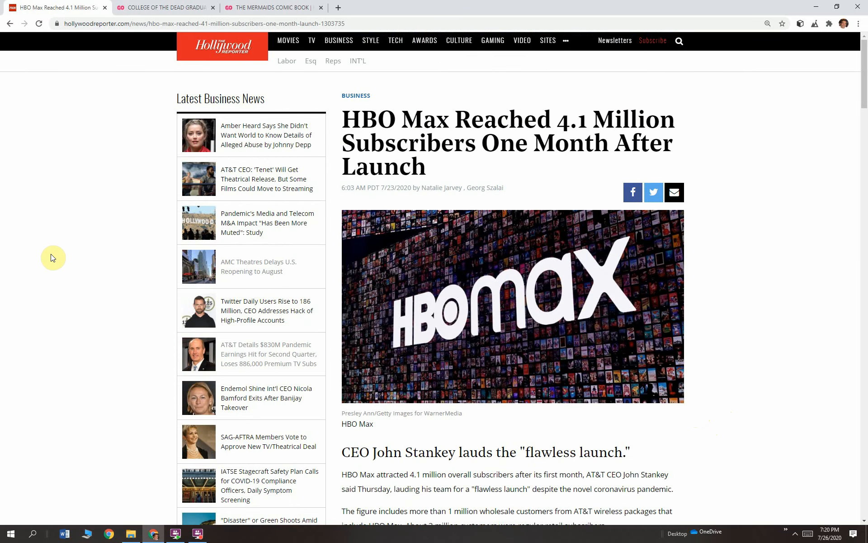
scroll(down, 3)
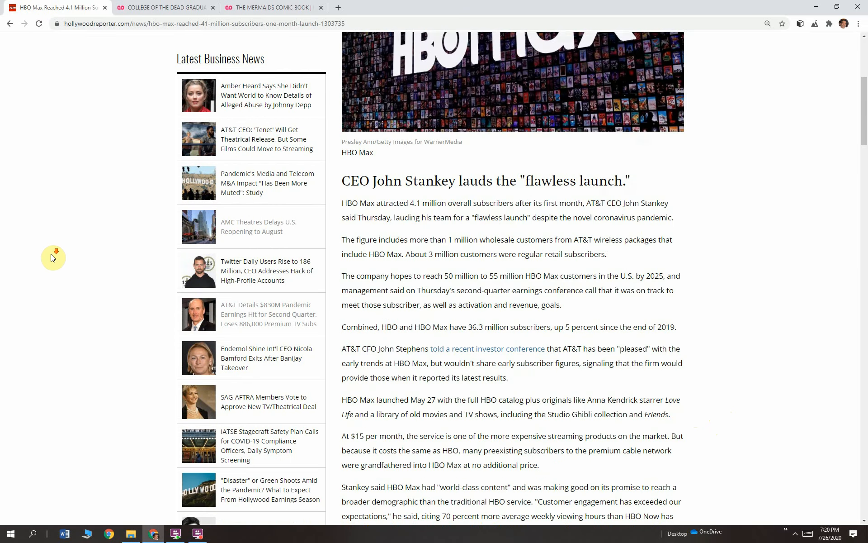
scroll(down, 3)
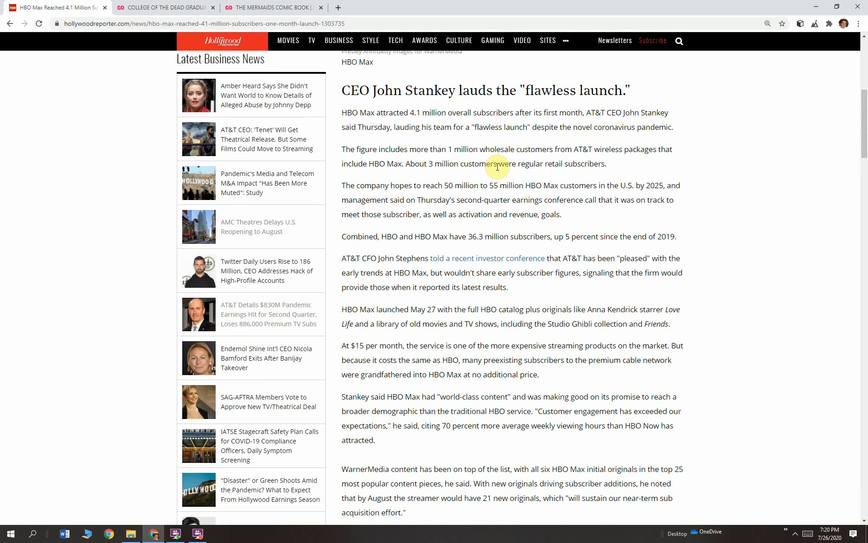
mouse_move(361, 112)
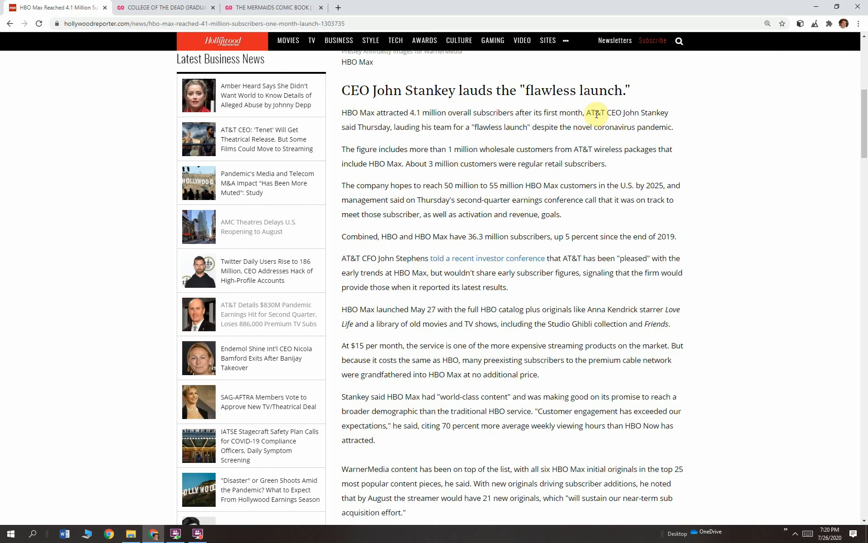
mouse_move(417, 139)
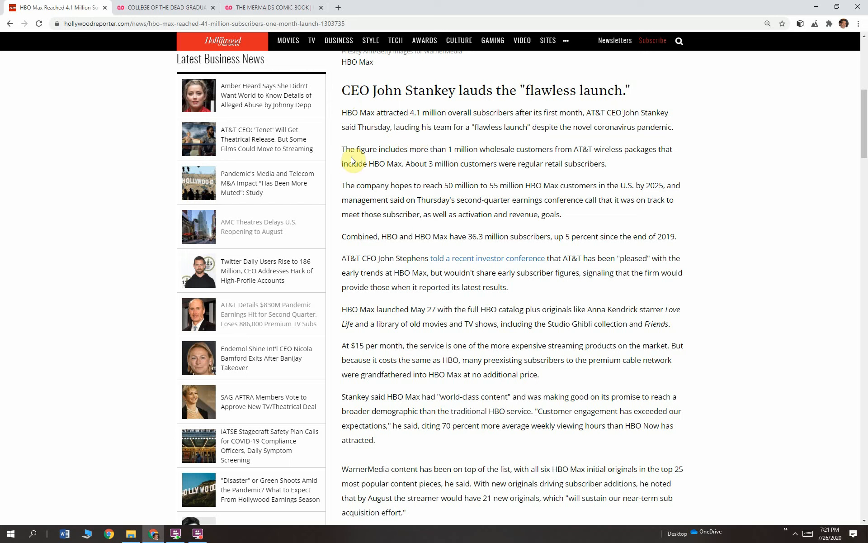
Step: Mark the 1 million wholesale customers sentence through its end, then clear it
drag(351, 149, 453, 149)
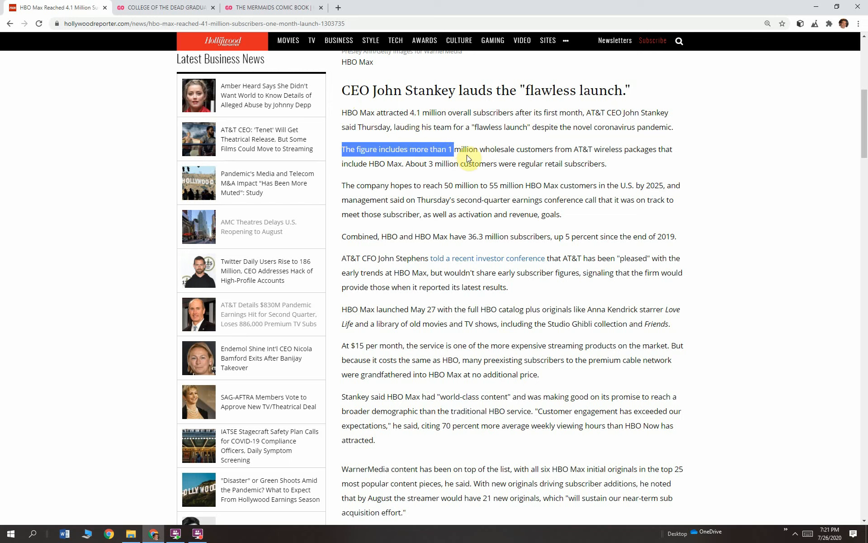
drag(451, 149, 512, 149)
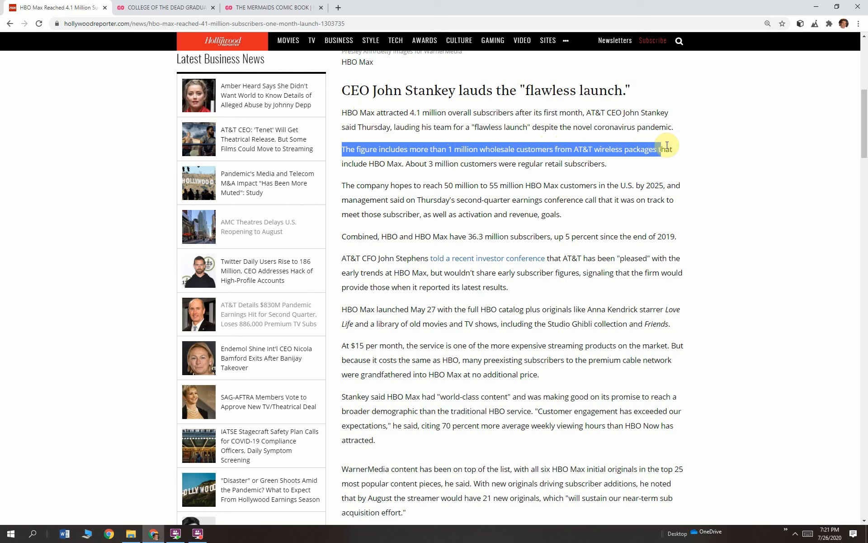
drag(671, 149, 405, 163)
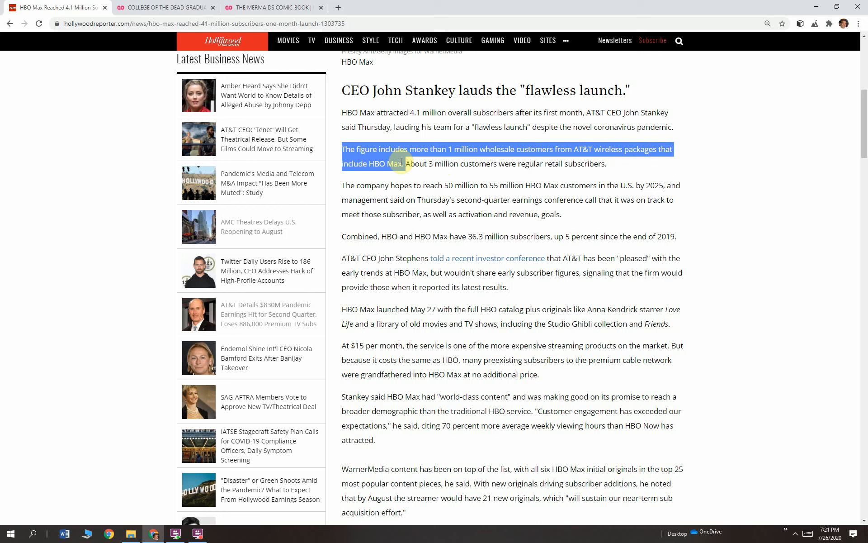
click(423, 164)
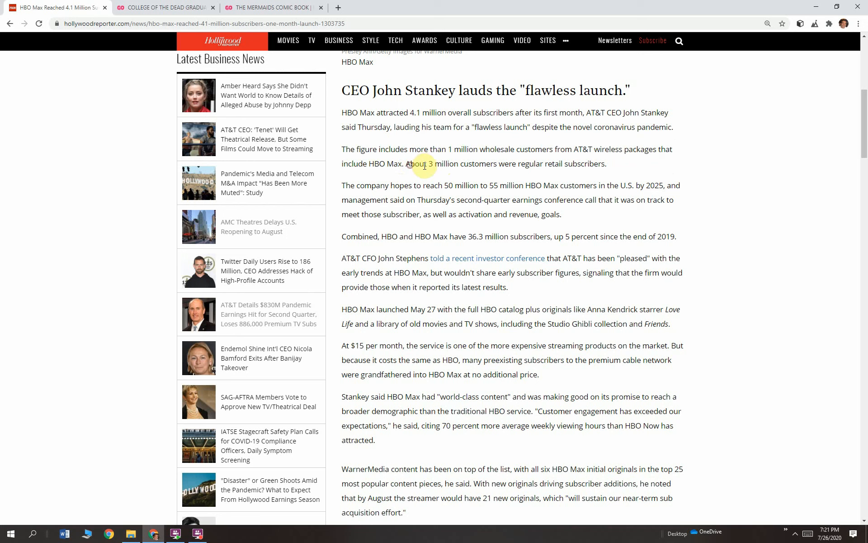
Step: Mark the 3 million retail subscribers sentence, then clear it
drag(410, 164, 607, 164)
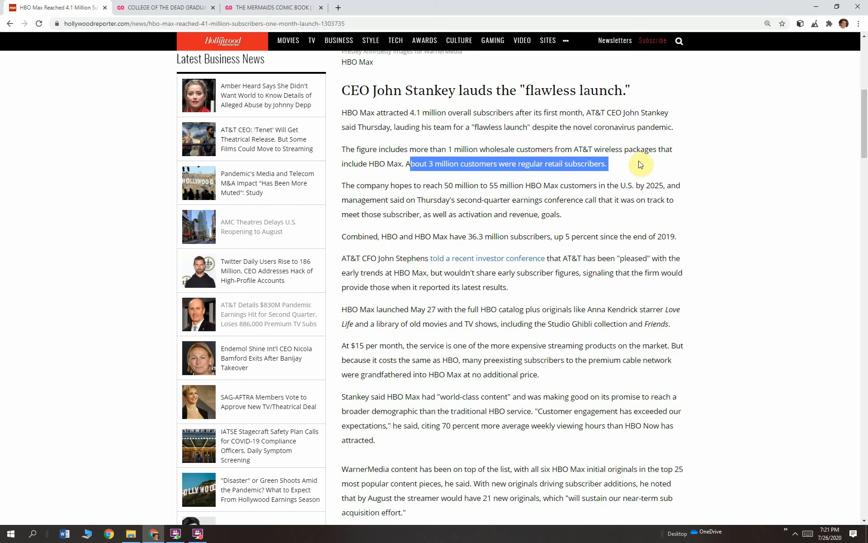
click(385, 201)
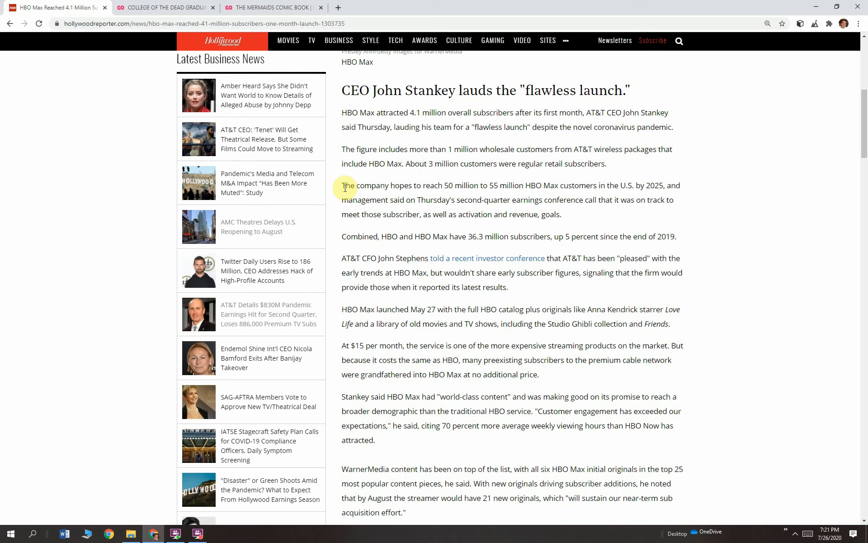
mouse_move(381, 200)
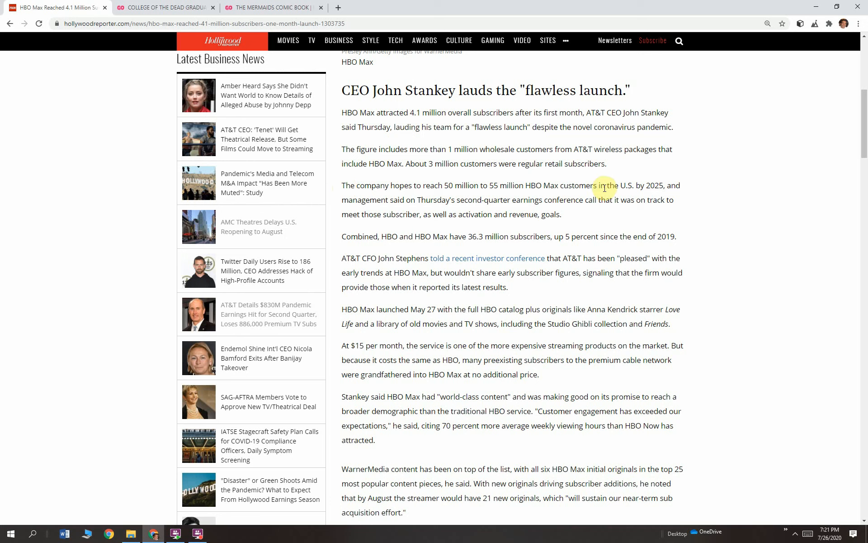
mouse_move(670, 182)
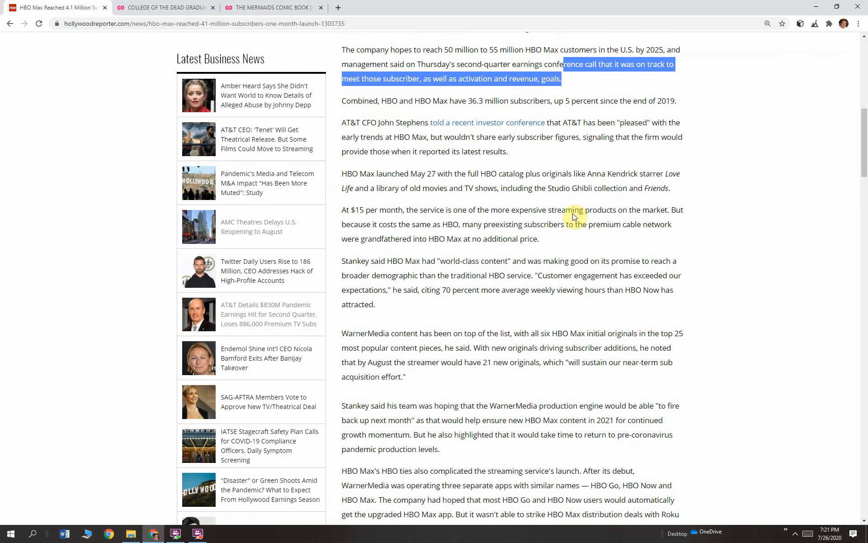
click(345, 101)
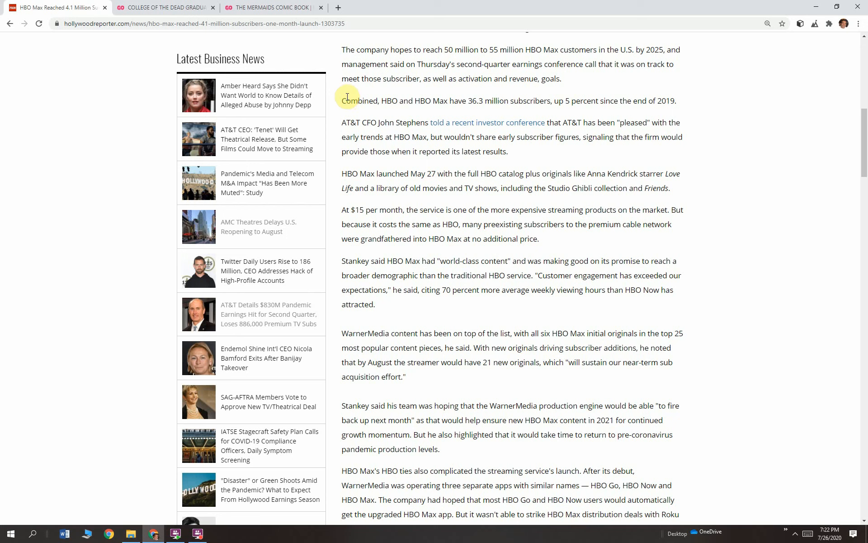
drag(344, 101, 508, 100)
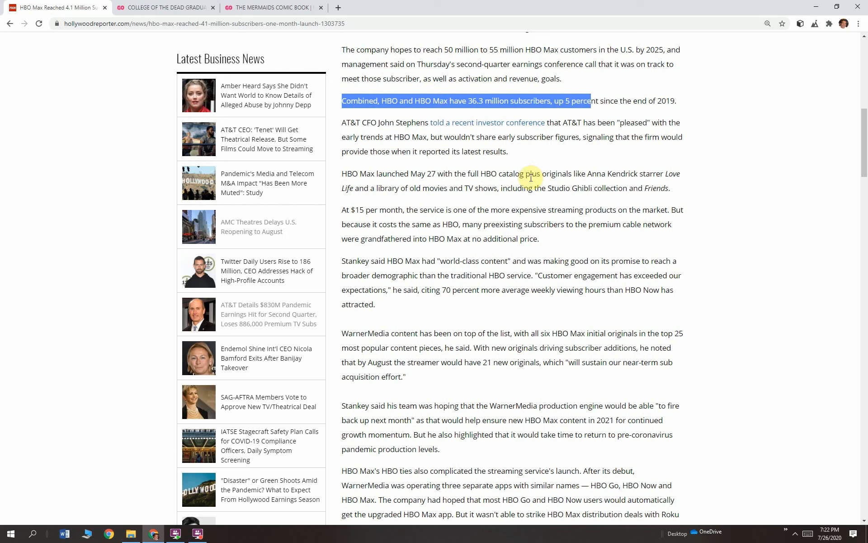
mouse_move(526, 184)
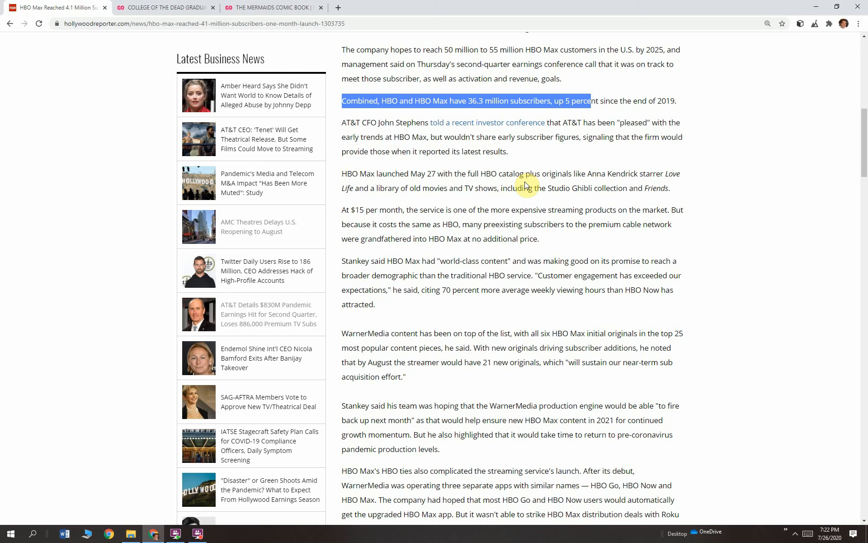
click(376, 133)
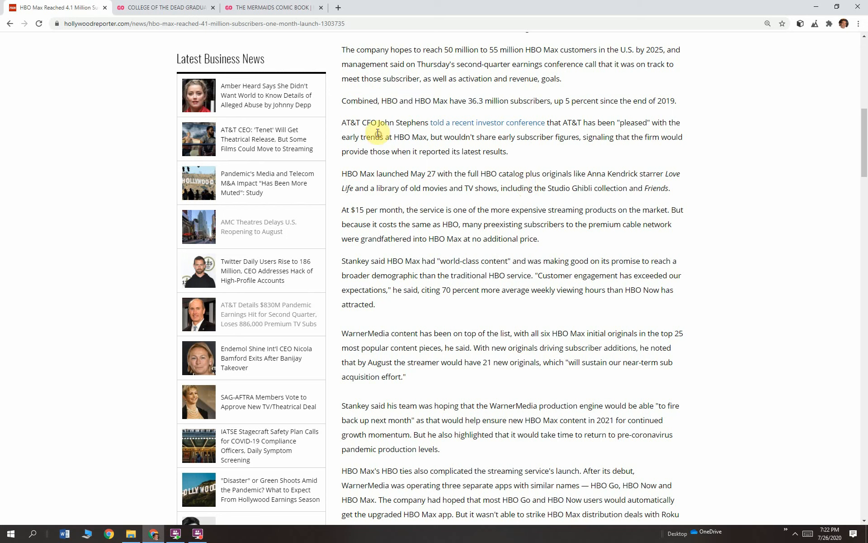
mouse_move(355, 122)
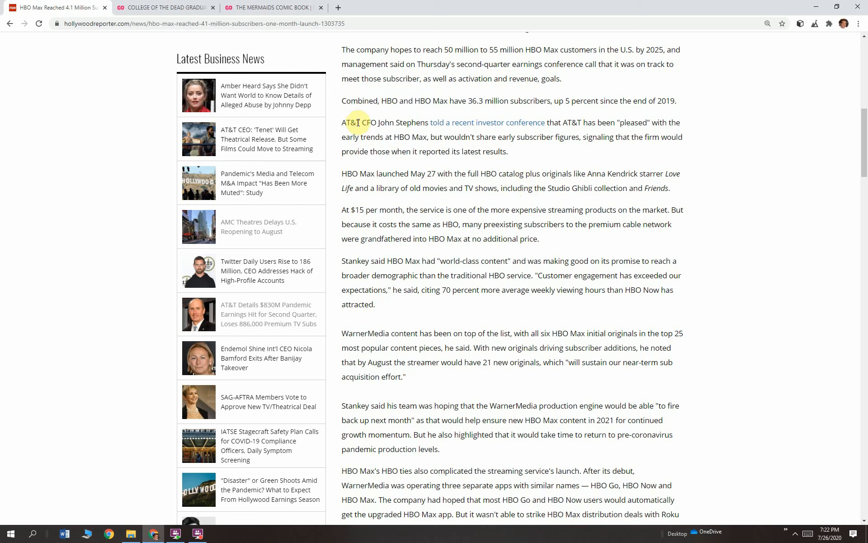
mouse_move(367, 149)
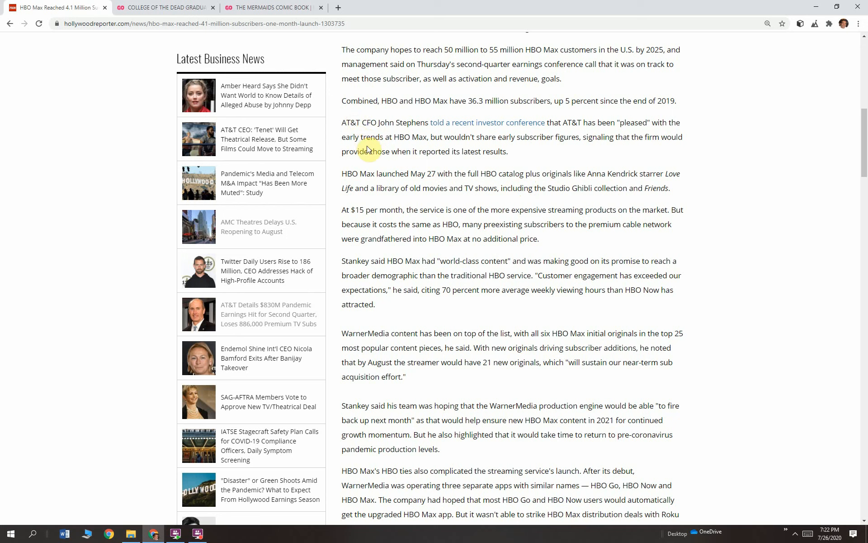
mouse_move(359, 153)
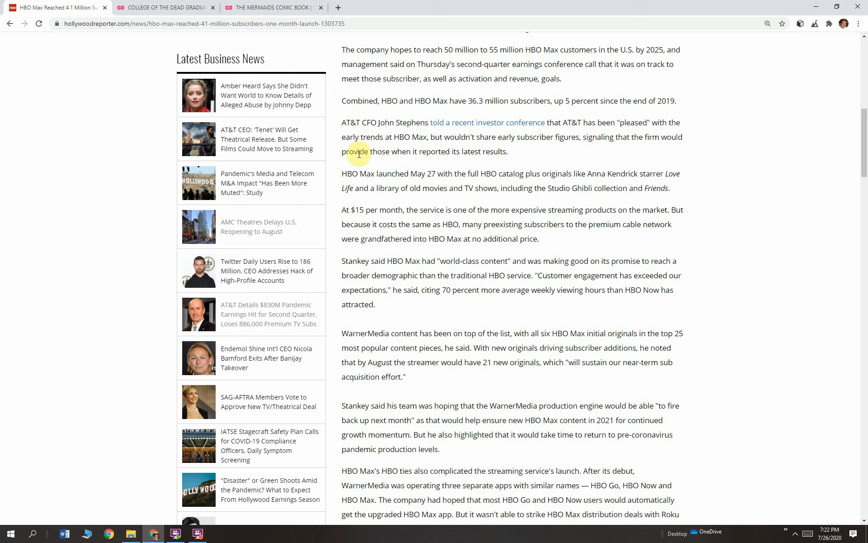
mouse_move(421, 142)
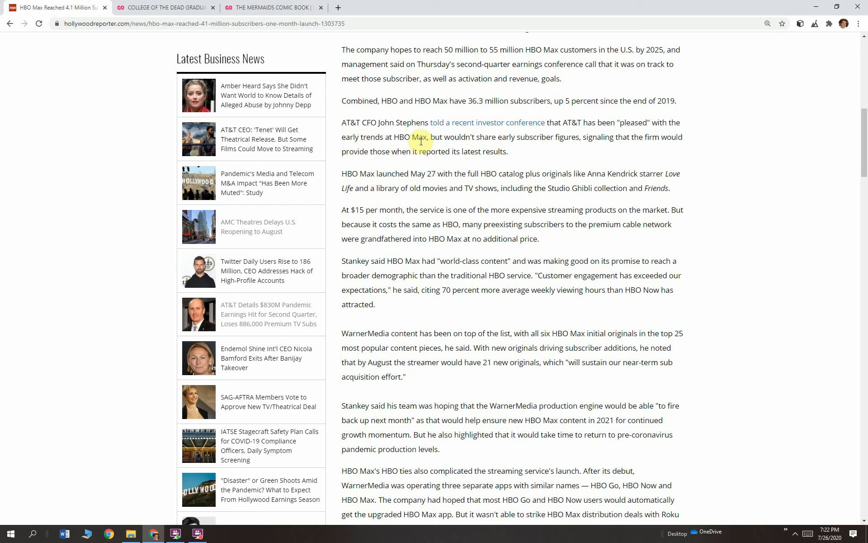
mouse_move(608, 137)
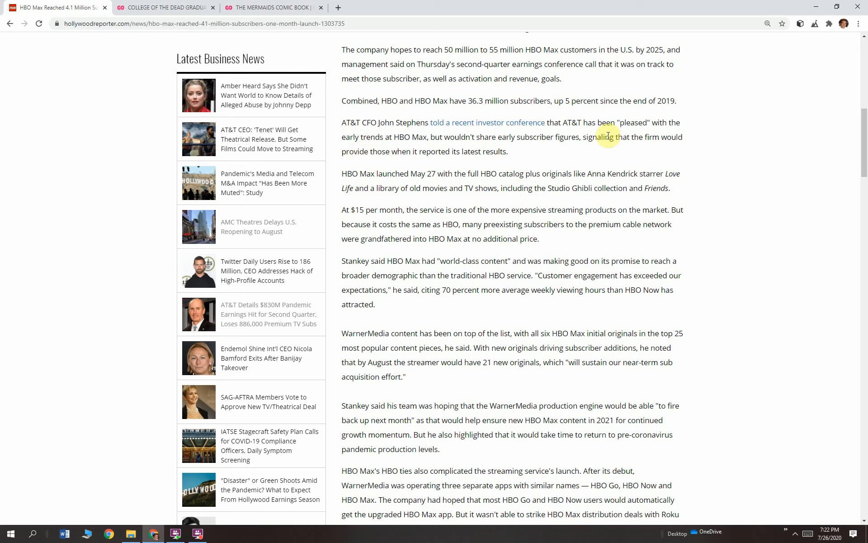
mouse_move(590, 146)
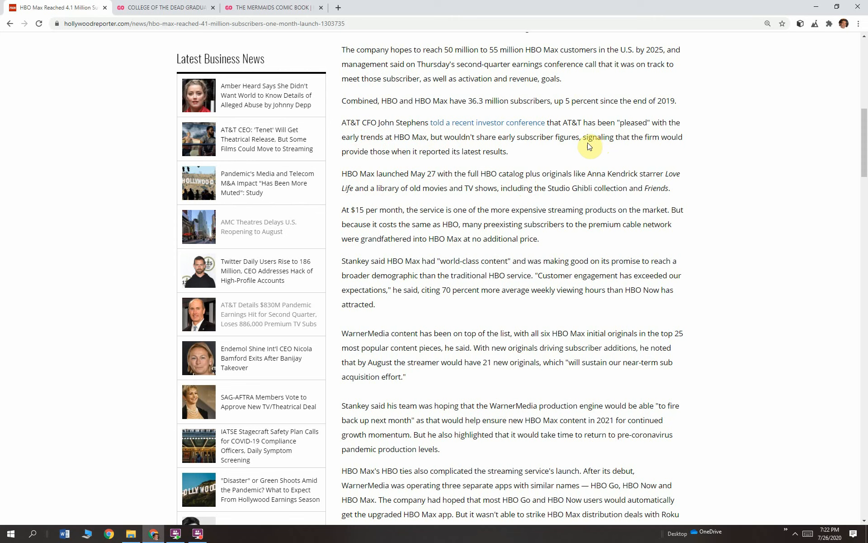
Step: Move down to the $15 per month pricing paragraph, highlight it, then clear the highlight
scroll(down, 3)
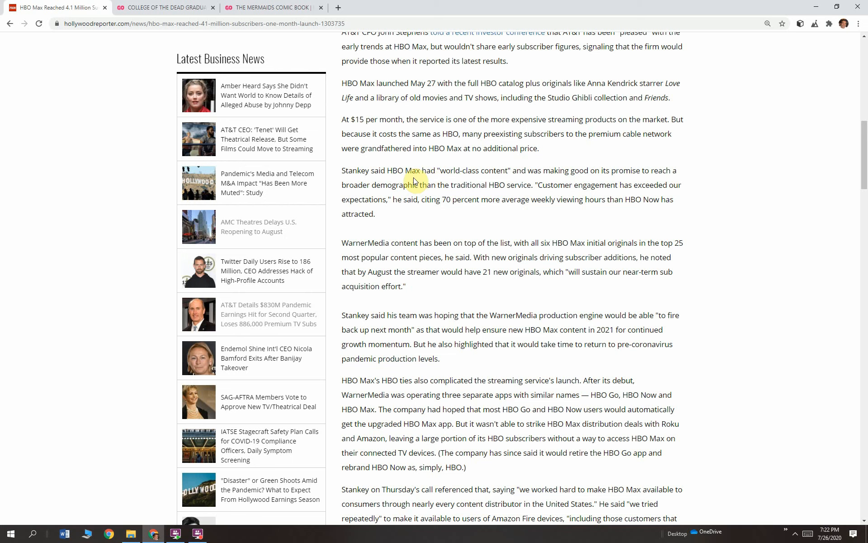
mouse_move(440, 117)
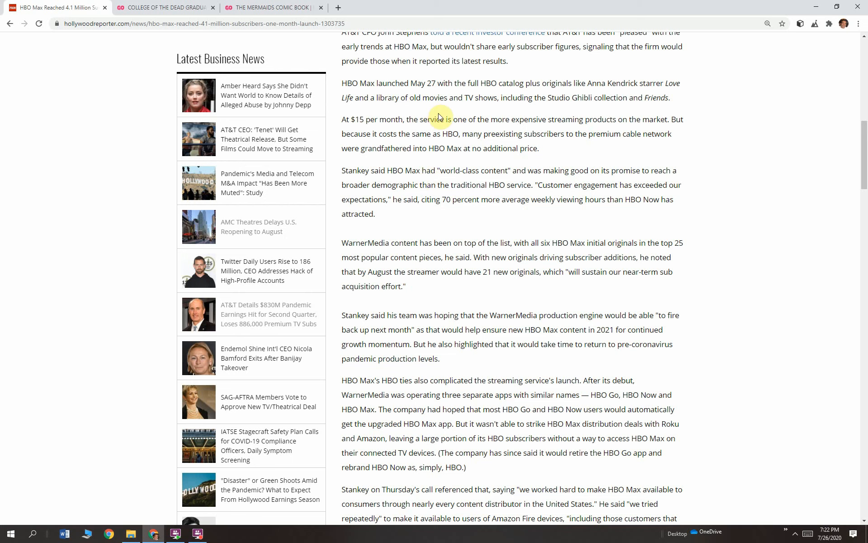
mouse_move(468, 93)
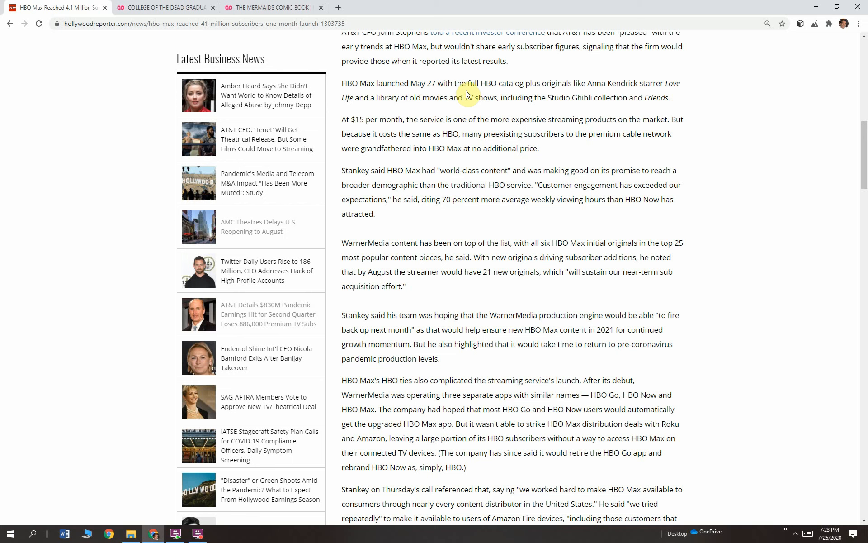
mouse_move(599, 84)
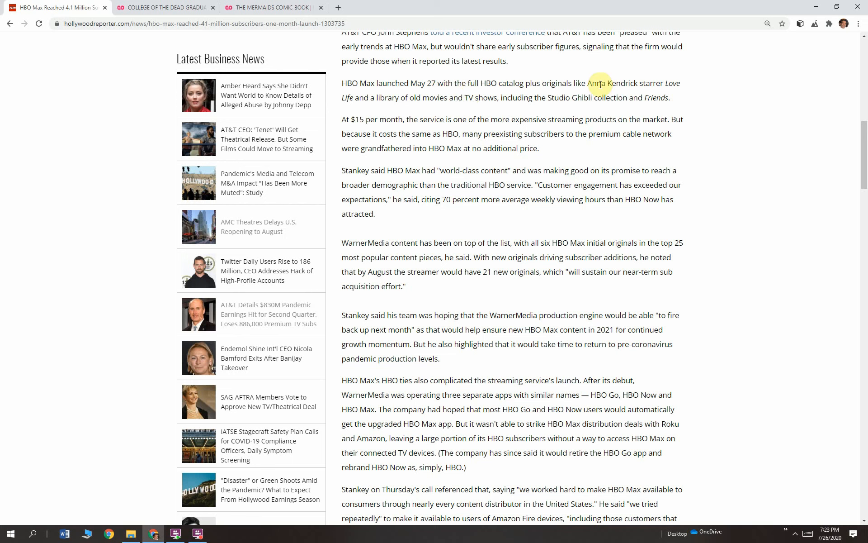
mouse_move(613, 97)
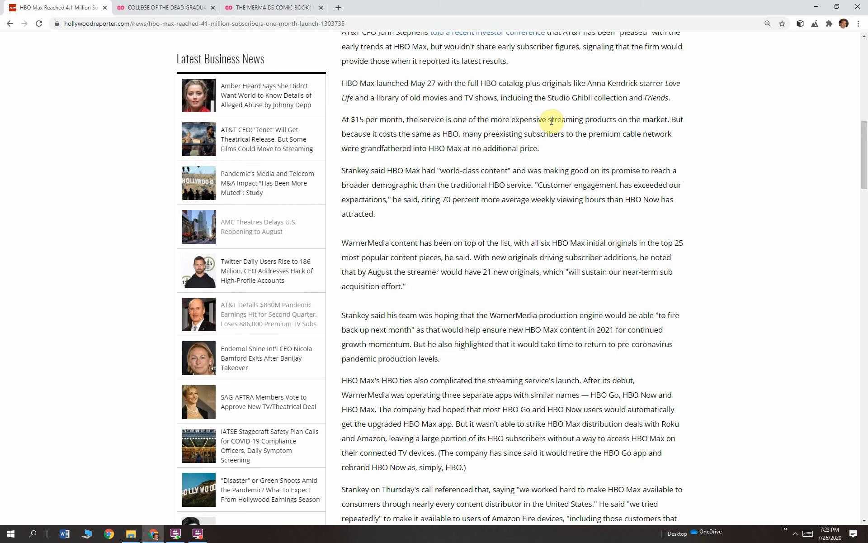
mouse_move(512, 114)
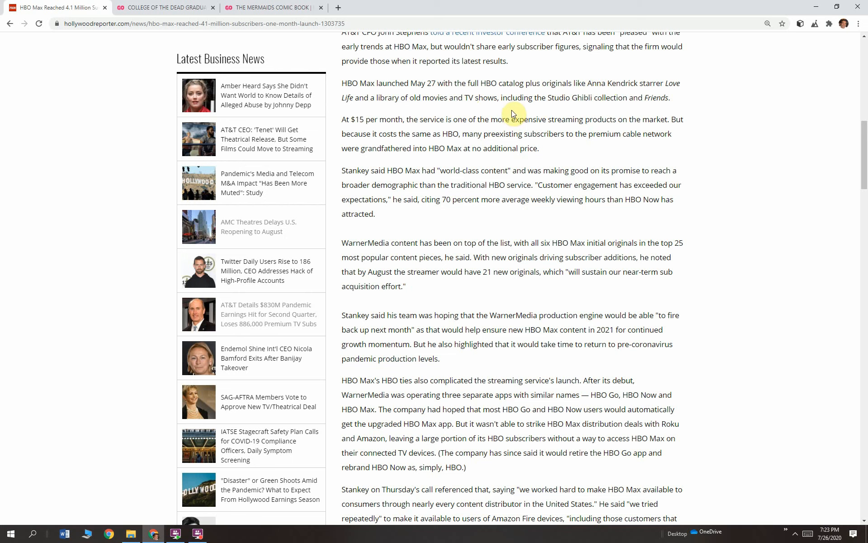
mouse_move(473, 128)
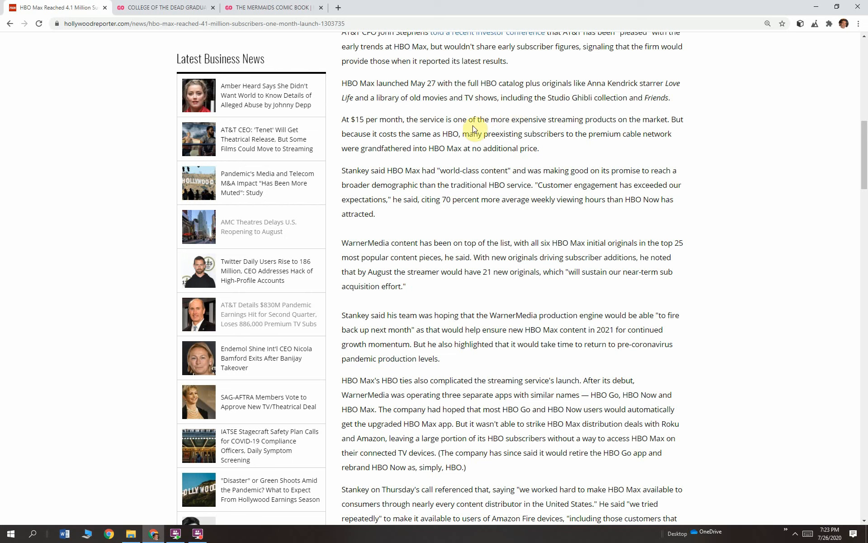
mouse_move(341, 120)
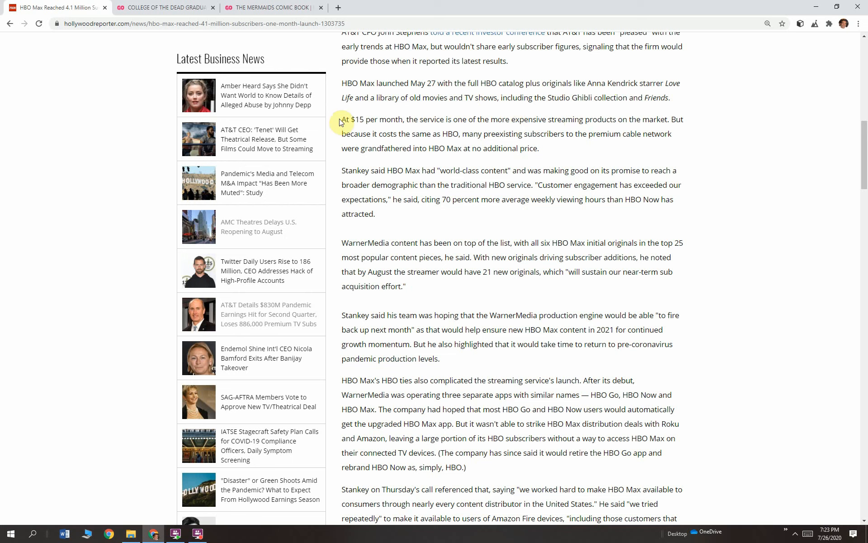
drag(350, 120, 437, 148)
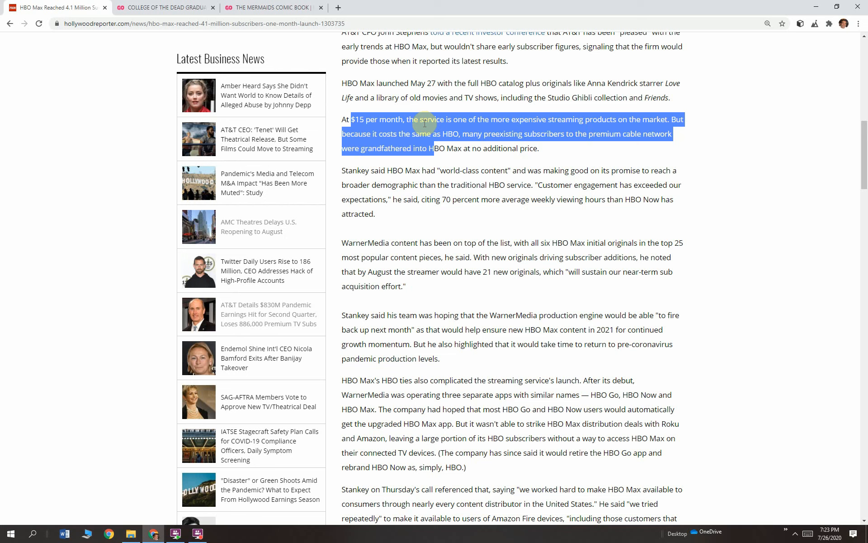
mouse_move(425, 121)
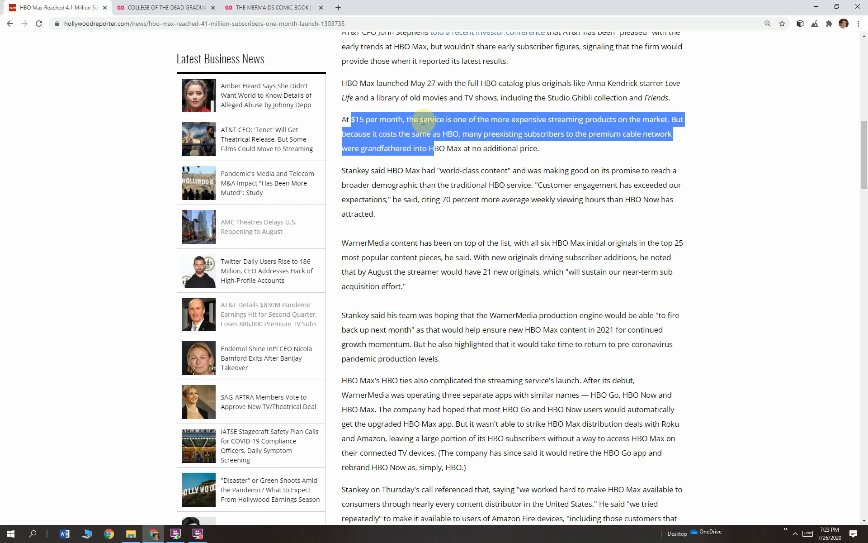
mouse_move(465, 138)
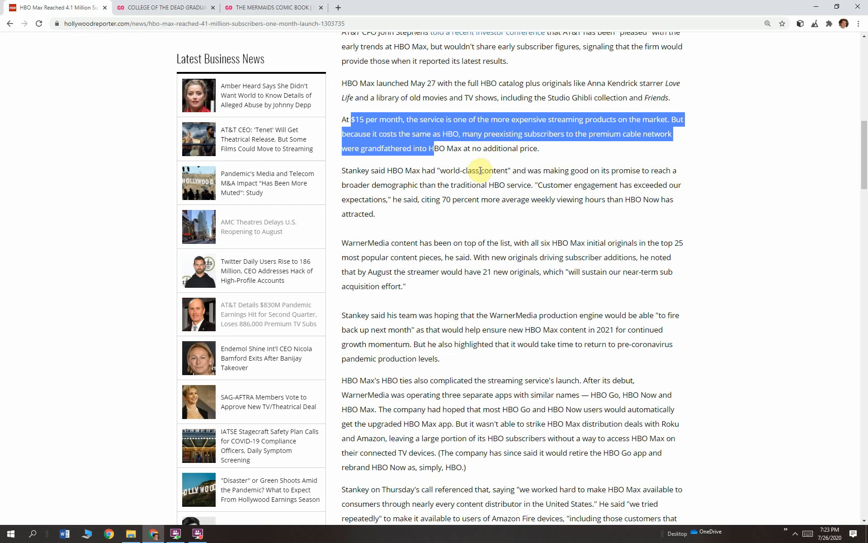
click(353, 179)
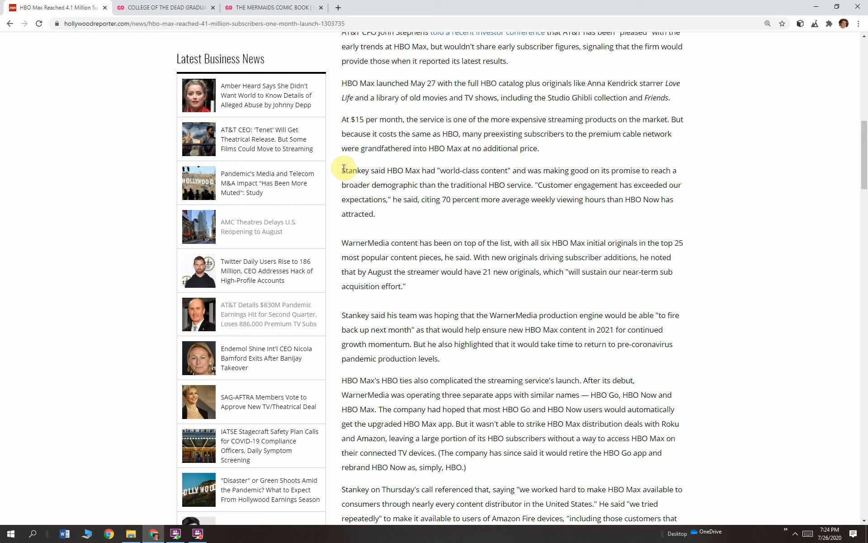
Step: Highlight Stankey's world-class content remarks through the 70 percent viewing-hours quote
double_click(355, 170)
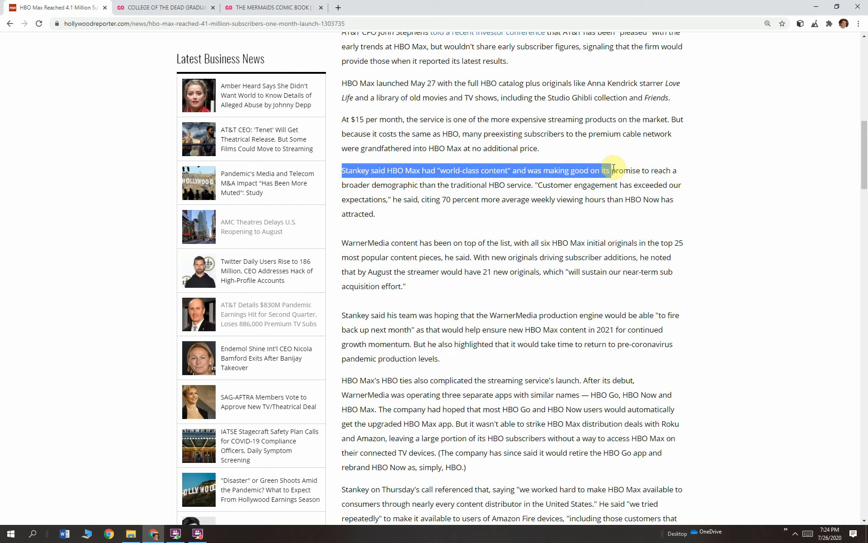
drag(609, 170, 619, 185)
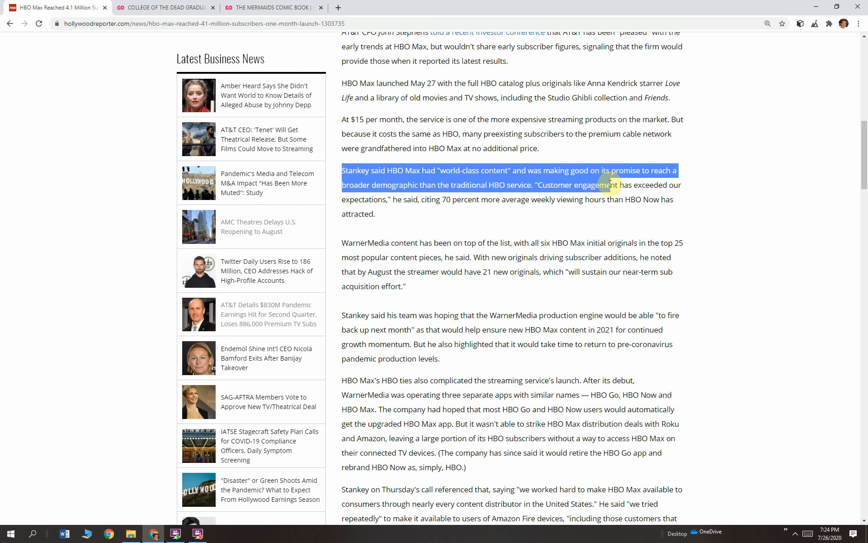
drag(609, 184, 600, 202)
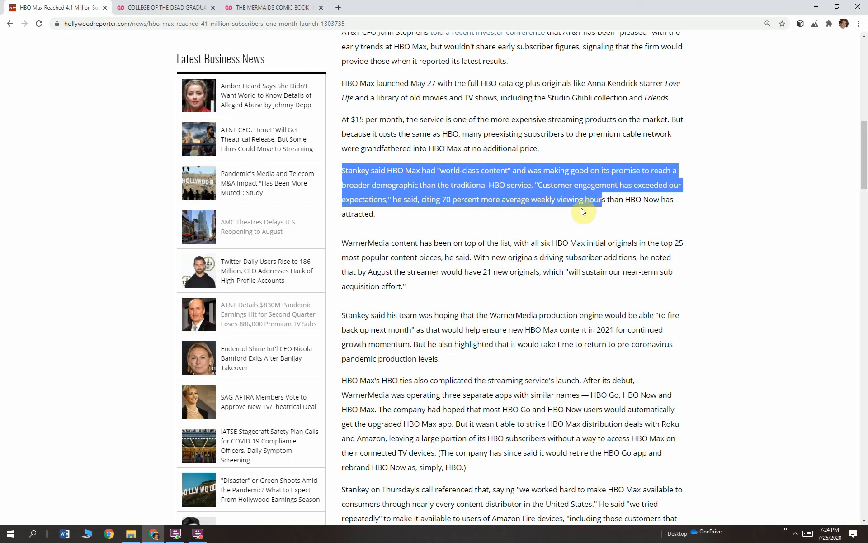
mouse_move(583, 181)
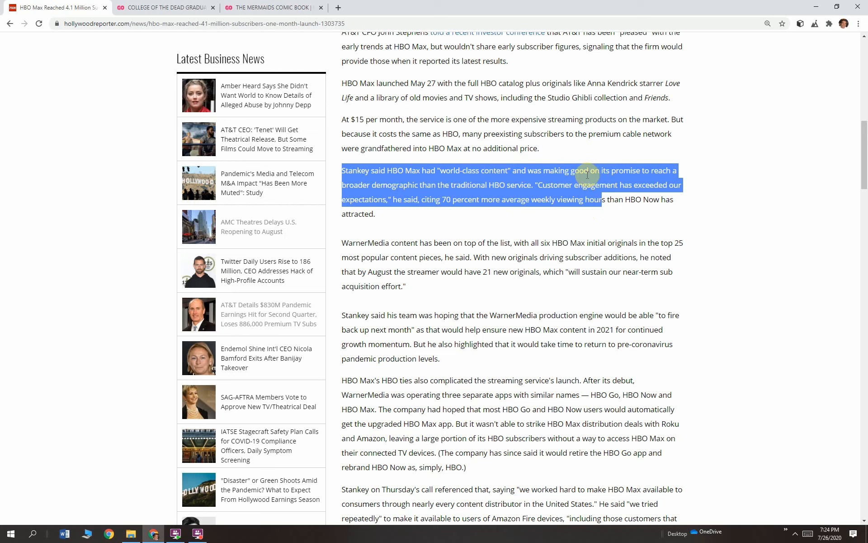
mouse_move(457, 207)
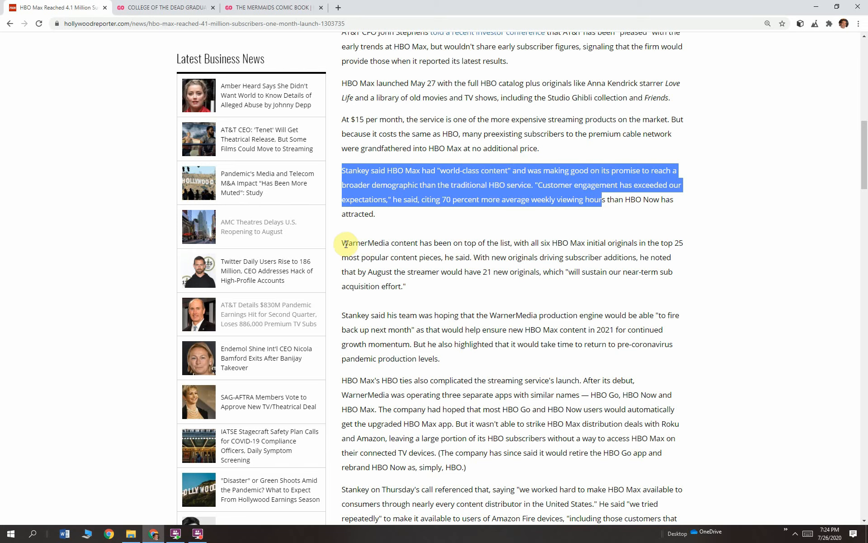
scroll(down, 3)
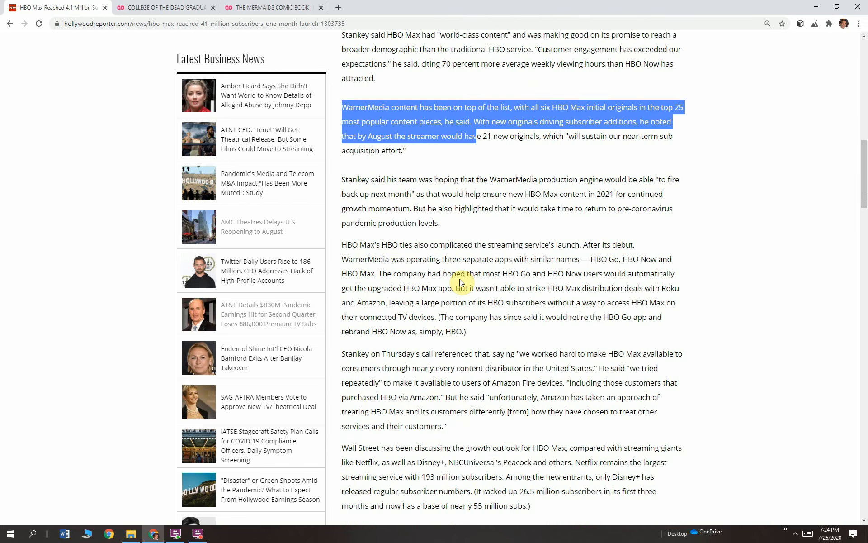
scroll(down, 3)
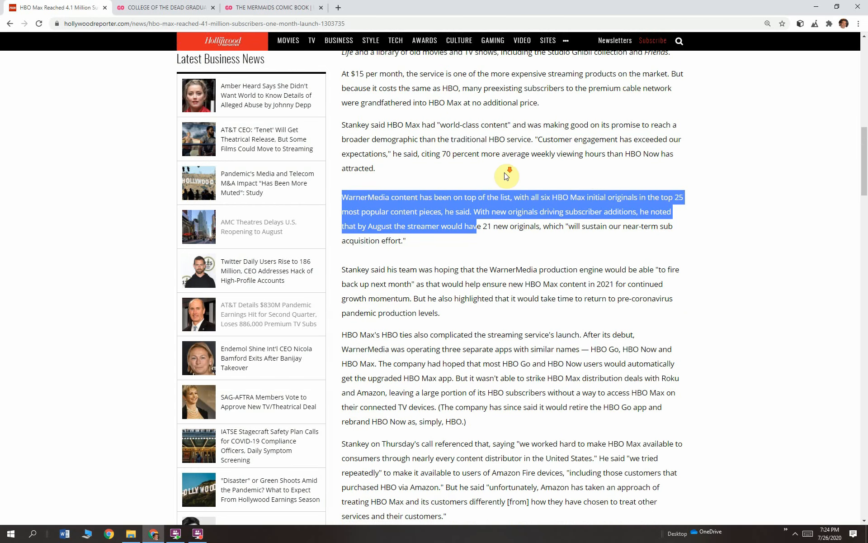
scroll(down, 3)
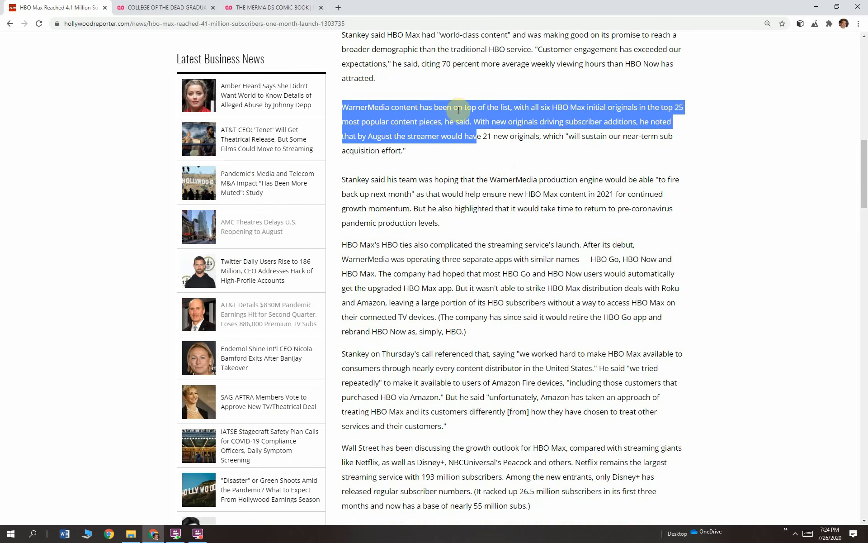
mouse_move(607, 107)
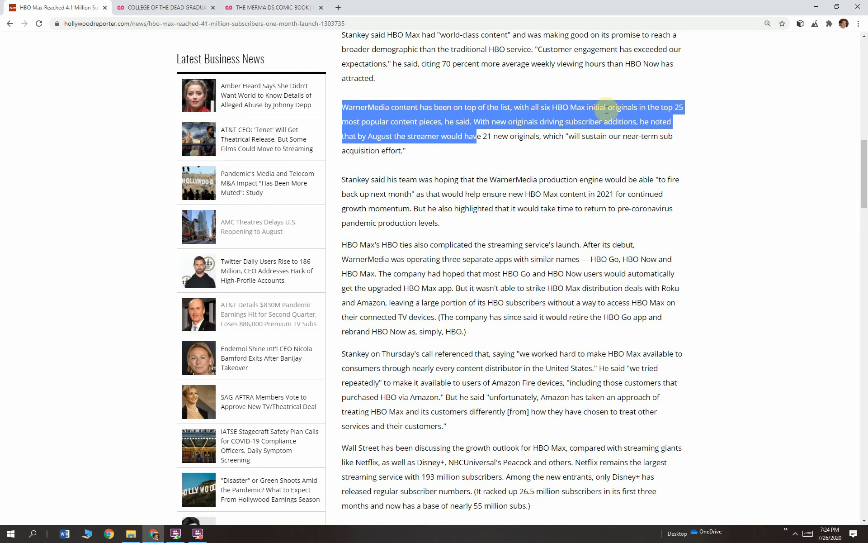
mouse_move(678, 118)
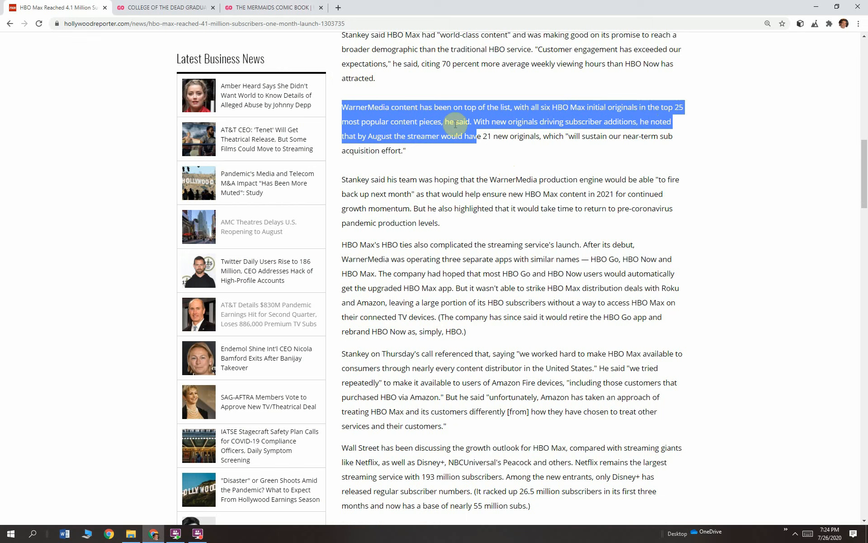
drag(454, 125, 568, 136)
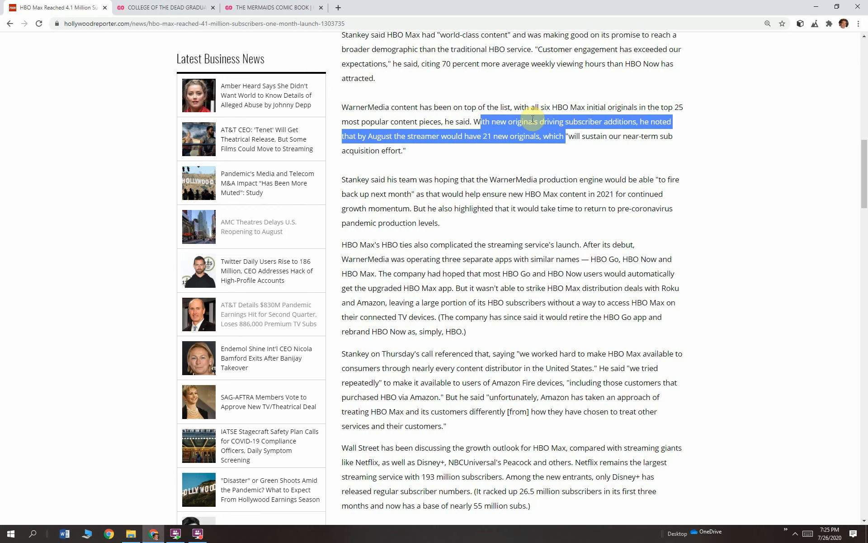
click(397, 205)
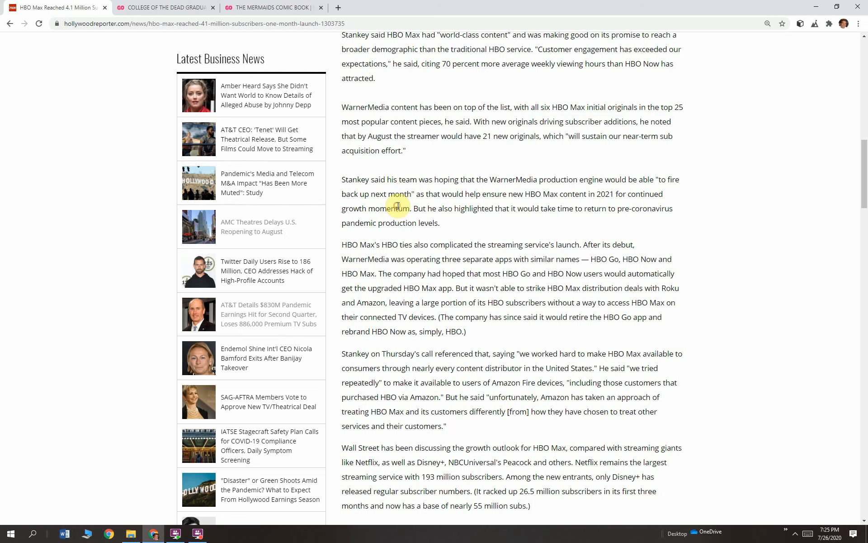
mouse_move(340, 183)
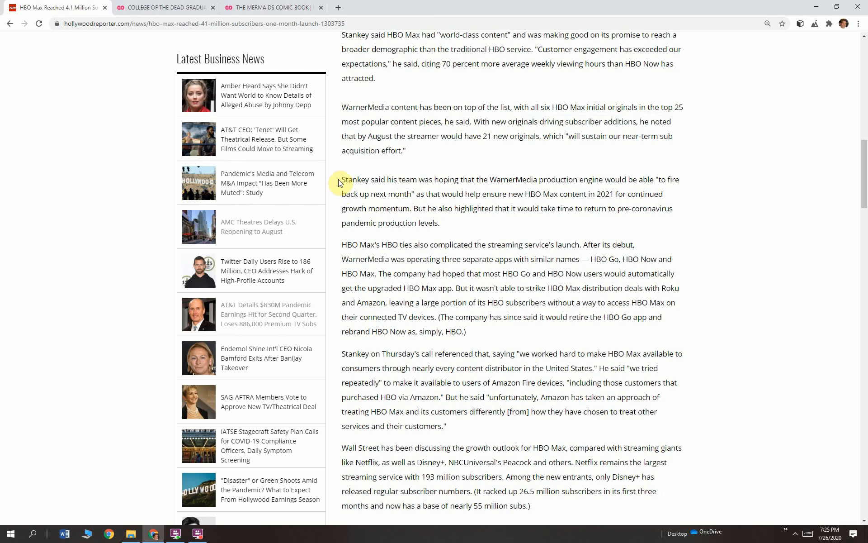
drag(342, 179, 437, 195)
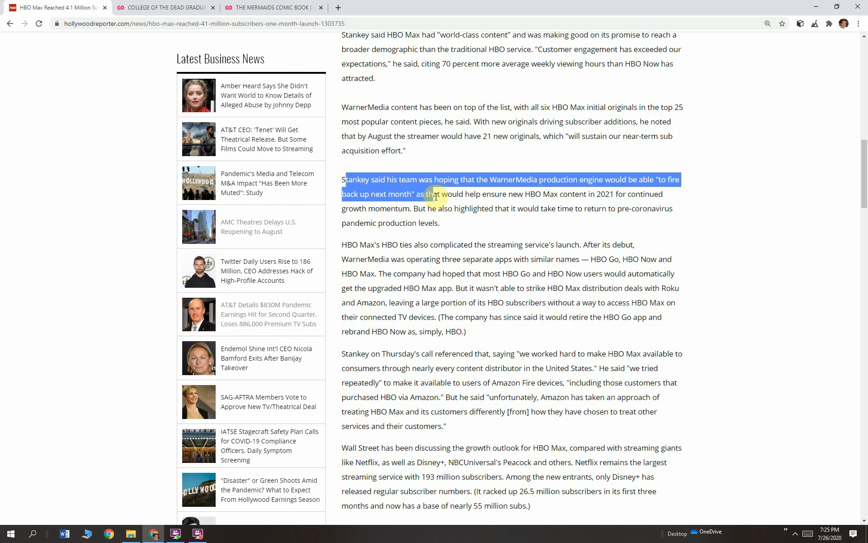
drag(435, 193, 570, 205)
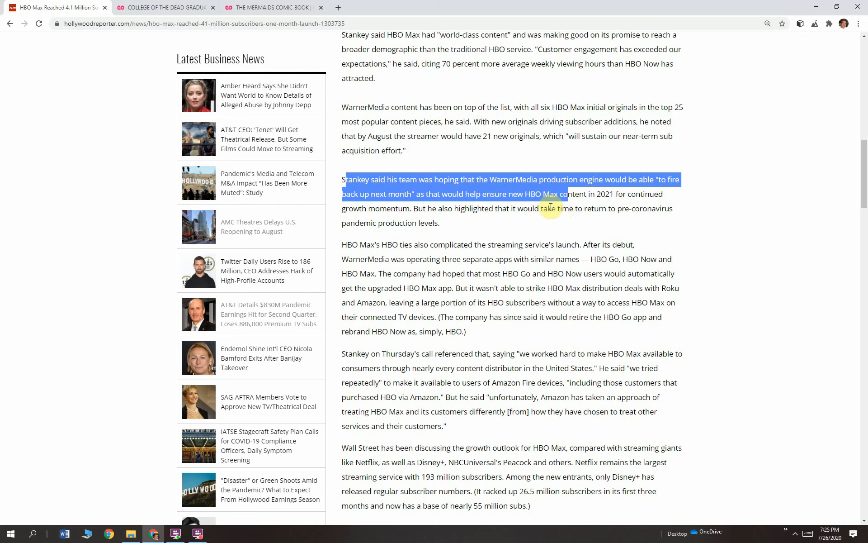
mouse_move(416, 216)
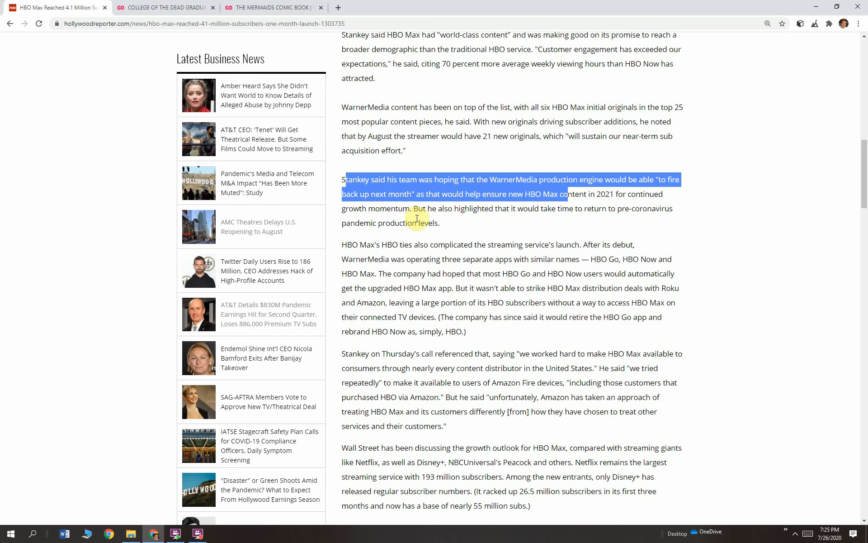
mouse_move(412, 211)
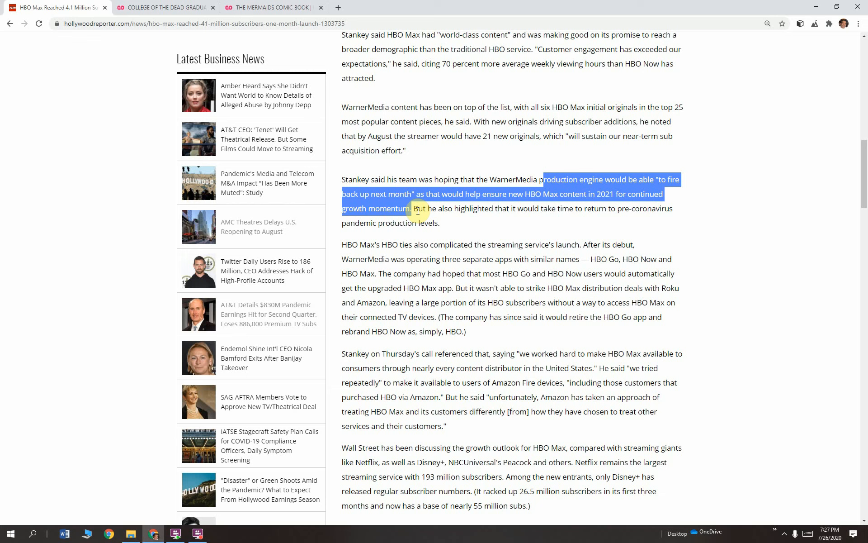
click(419, 208)
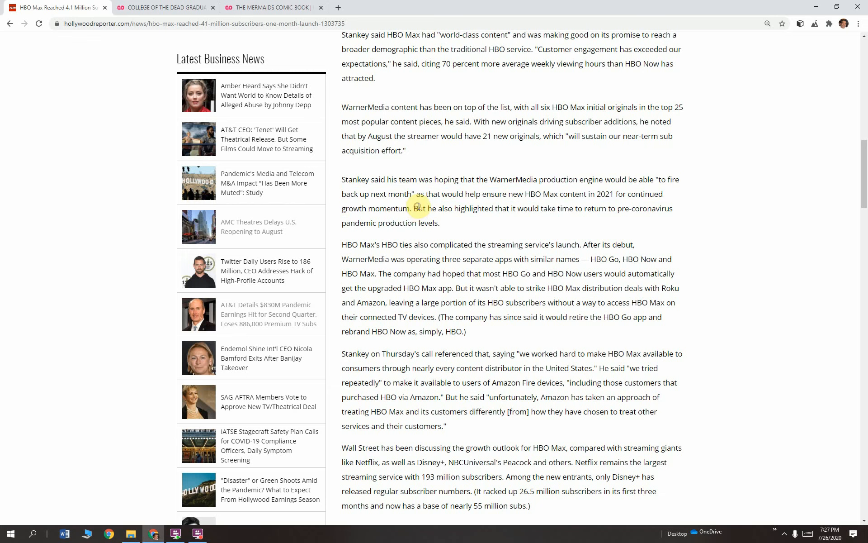
drag(418, 209, 616, 208)
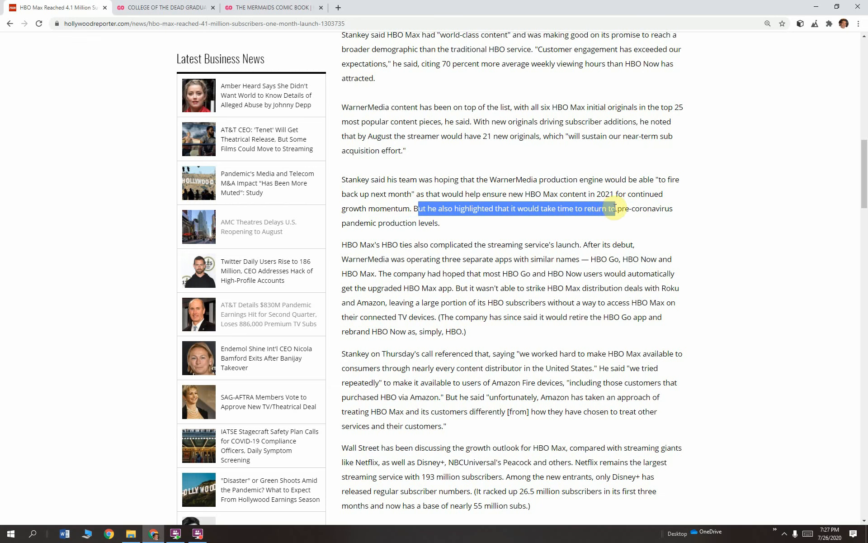
mouse_move(388, 242)
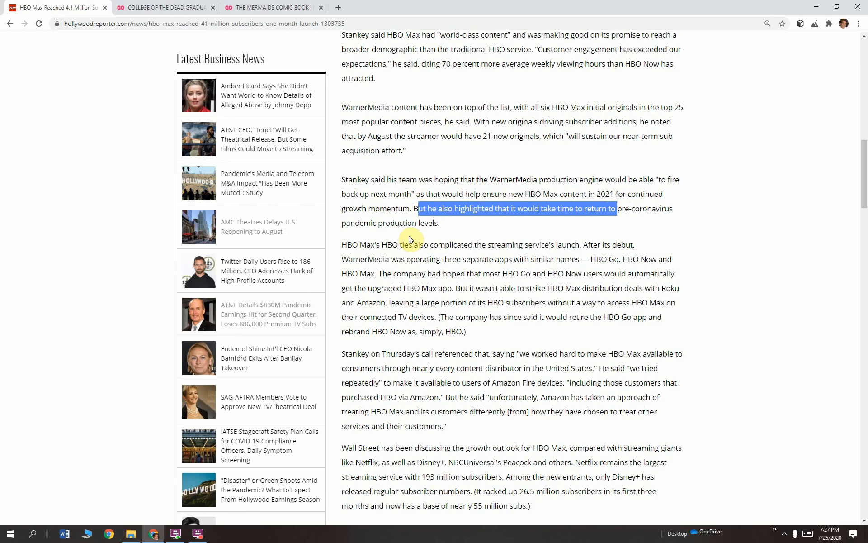
scroll(down, 3)
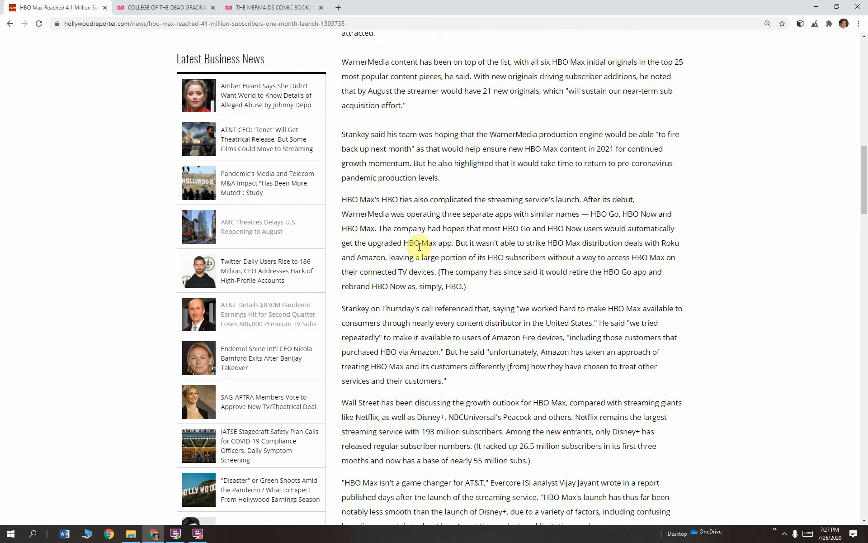
scroll(down, 3)
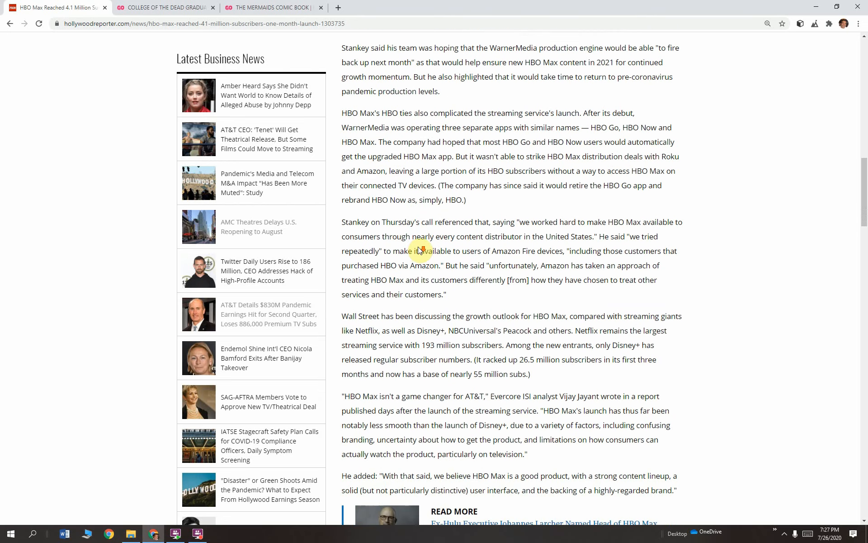
scroll(down, 3)
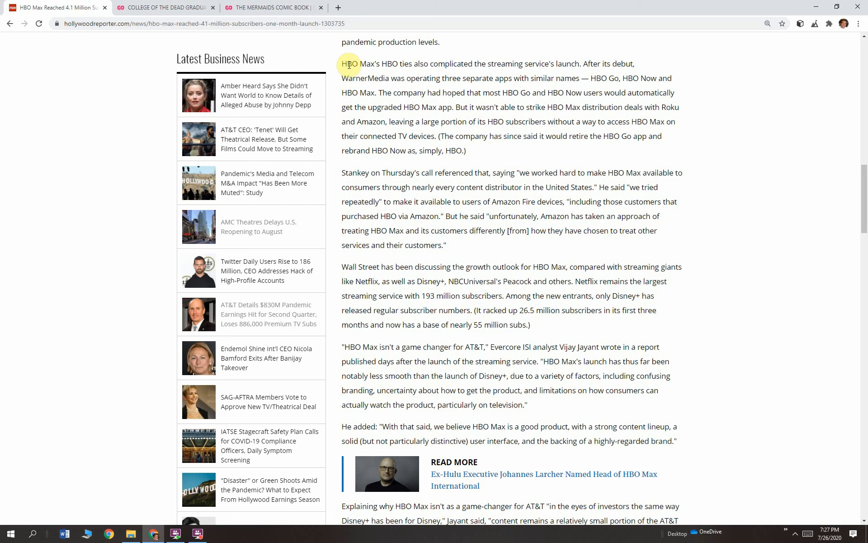
drag(348, 64, 478, 63)
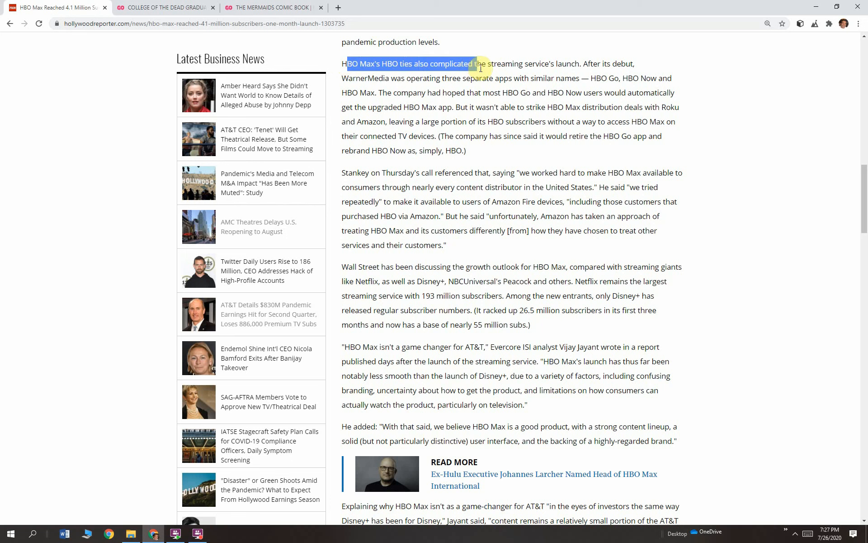
drag(477, 63, 584, 64)
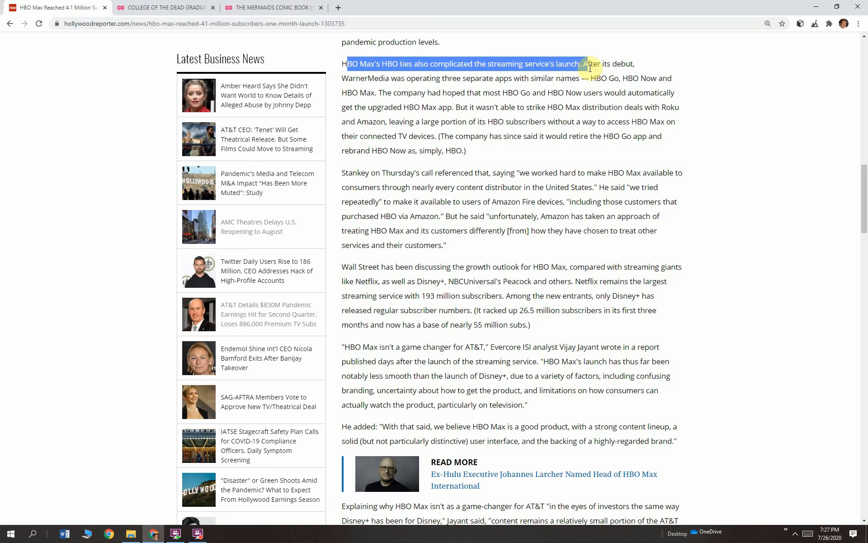
drag(585, 63, 590, 78)
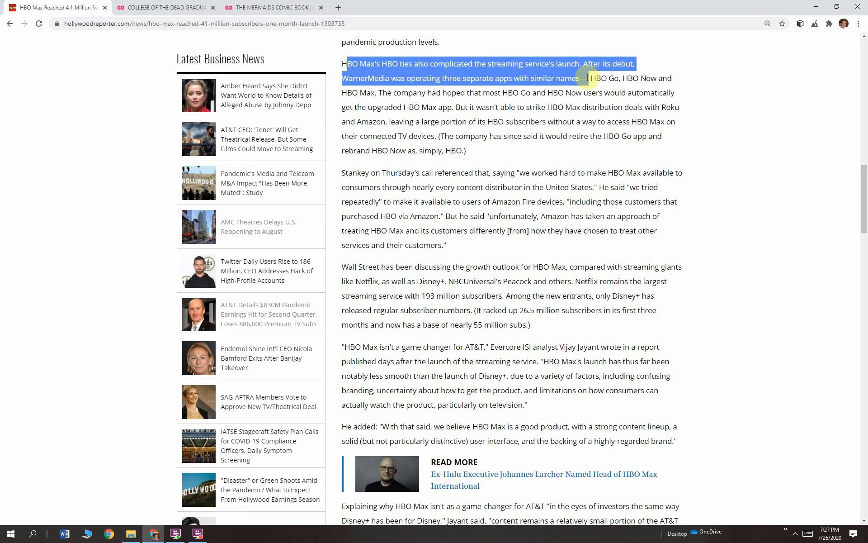
drag(577, 78, 596, 92)
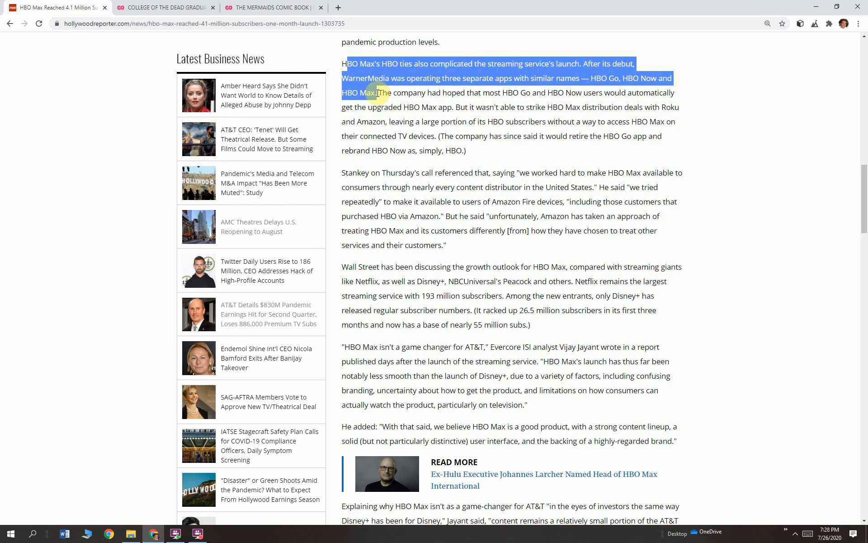
click(379, 93)
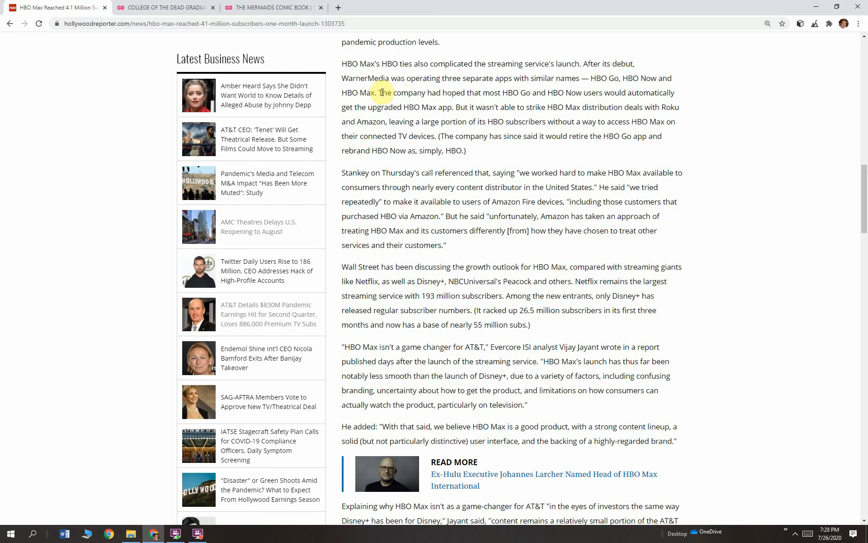
drag(382, 92, 540, 92)
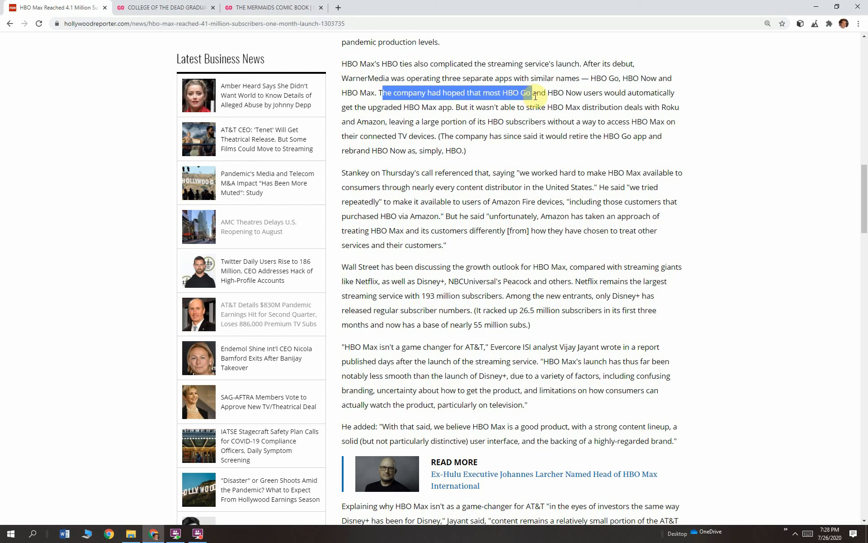
drag(535, 92, 595, 92)
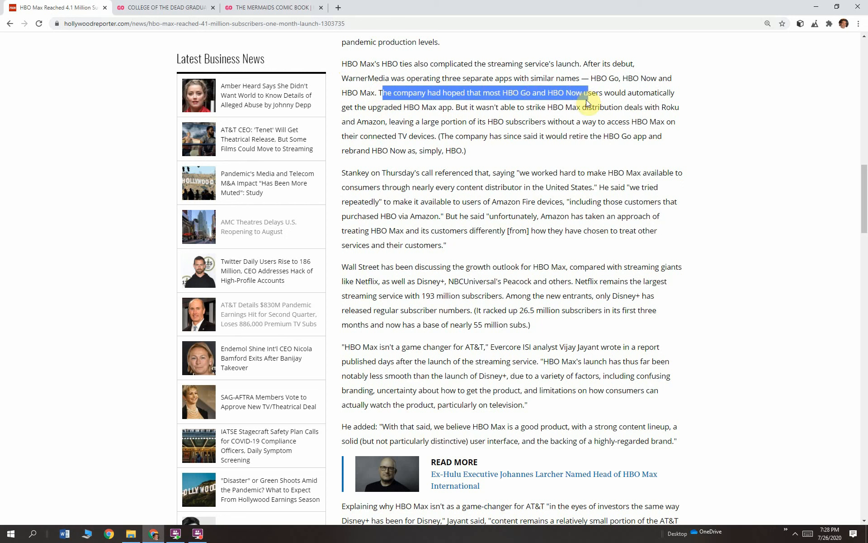
drag(595, 92, 595, 107)
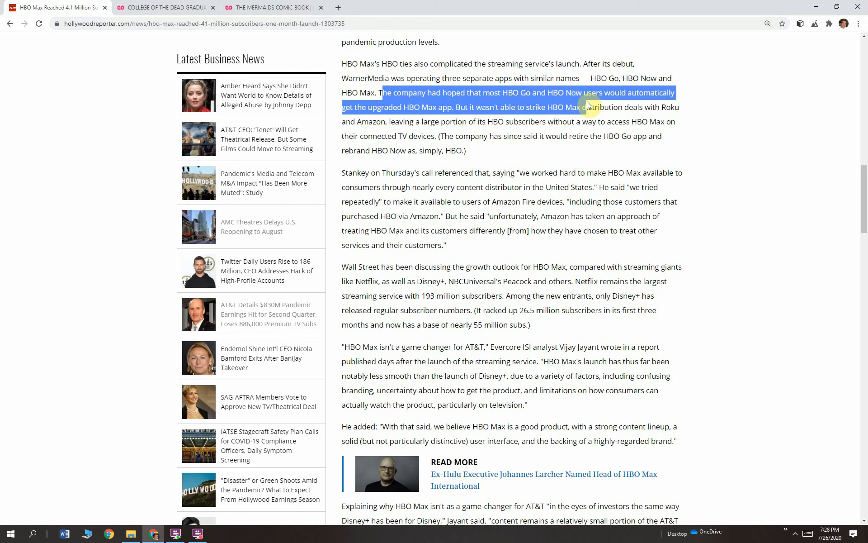
drag(590, 107, 465, 106)
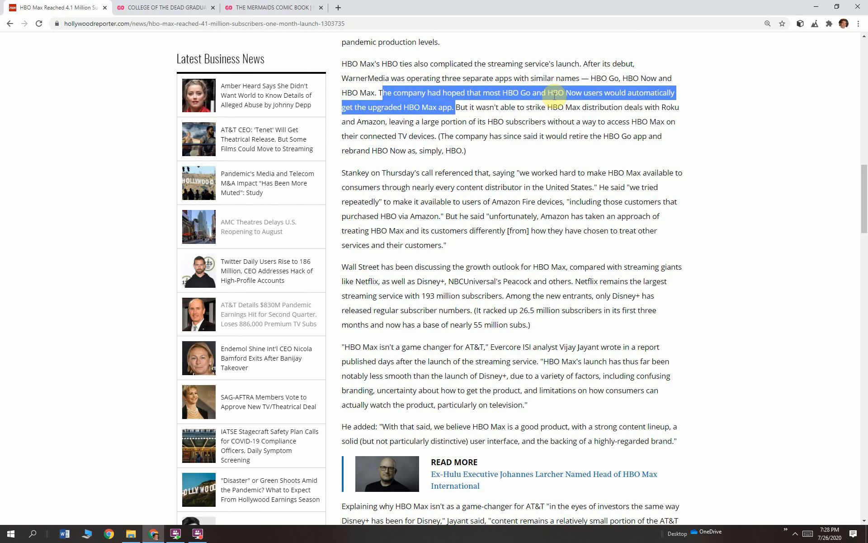
mouse_move(563, 41)
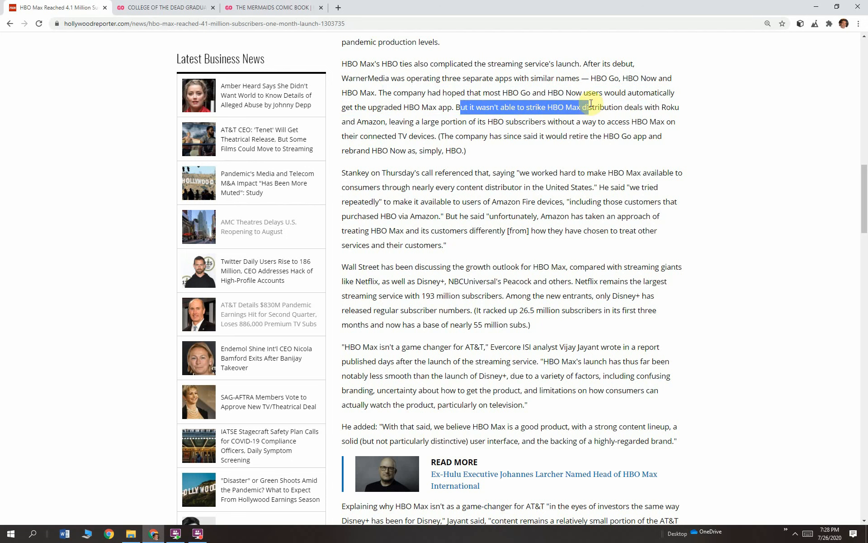
drag(589, 106, 675, 120)
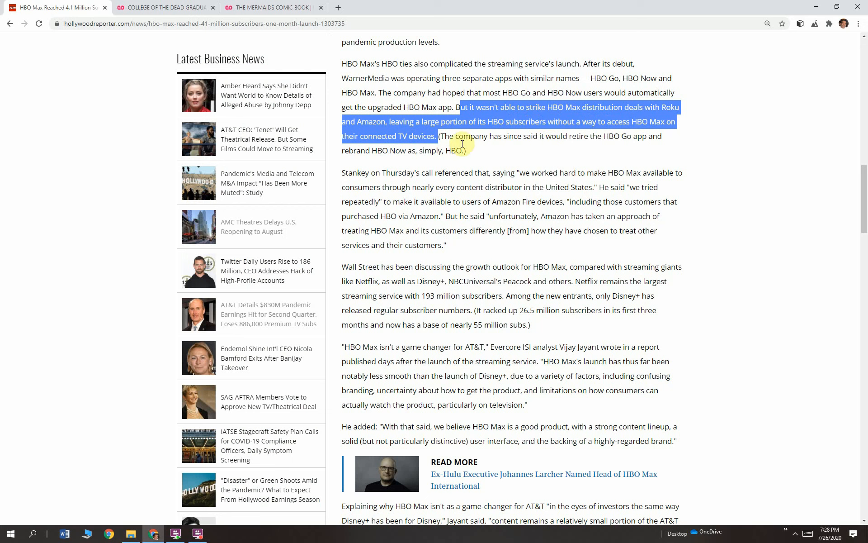
click(464, 151)
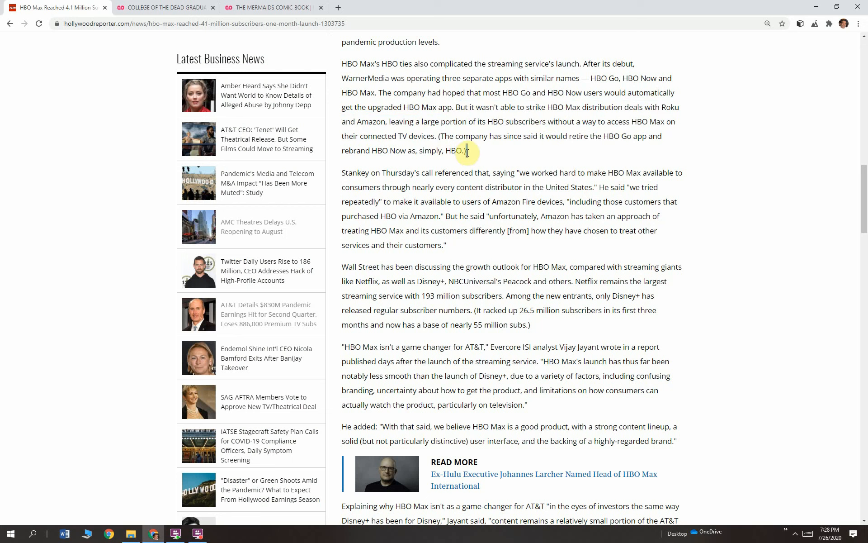
drag(440, 136, 465, 150)
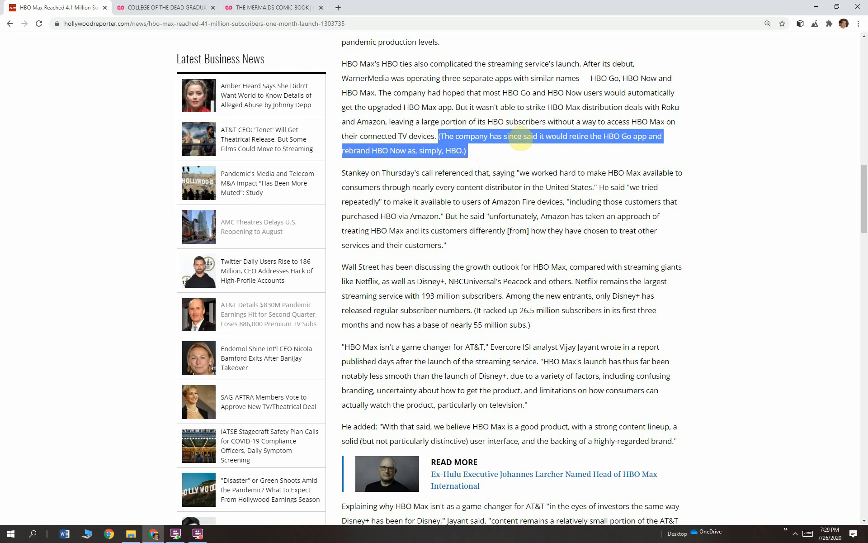
mouse_move(511, 154)
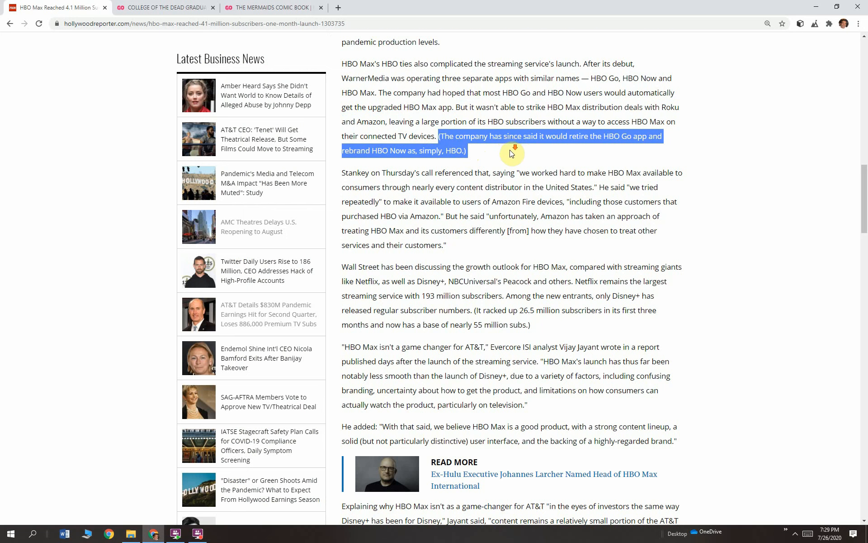
scroll(down, 3)
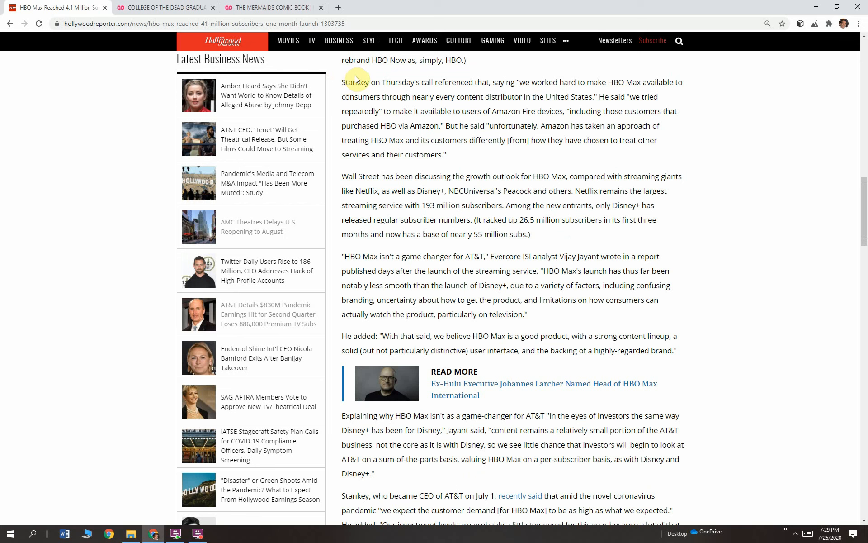
mouse_move(367, 97)
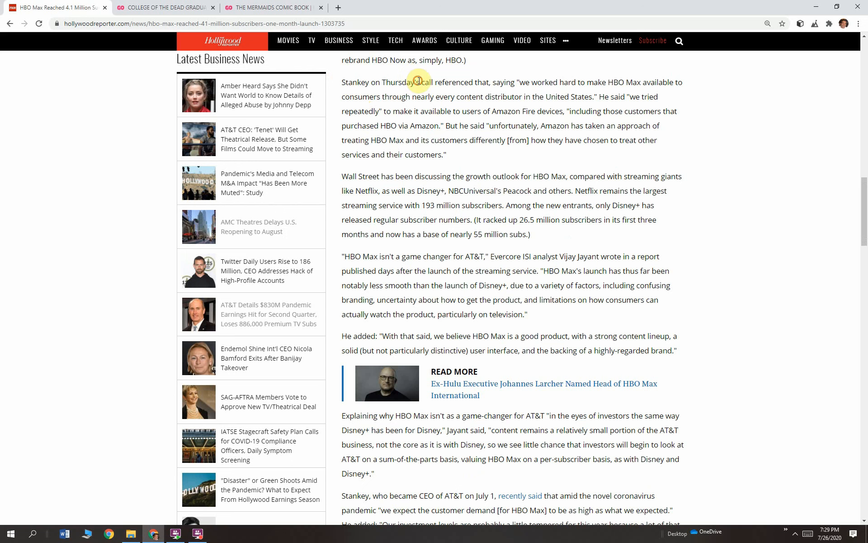
drag(421, 82, 641, 83)
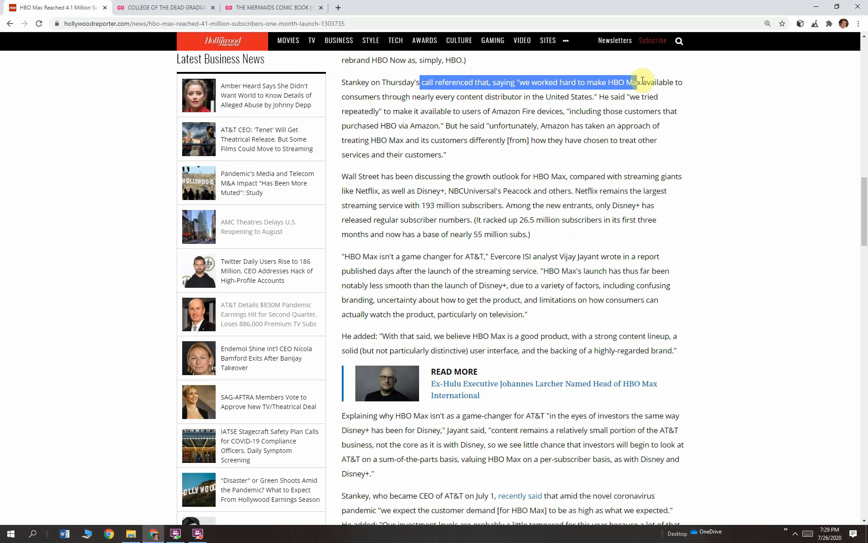
drag(642, 83, 681, 97)
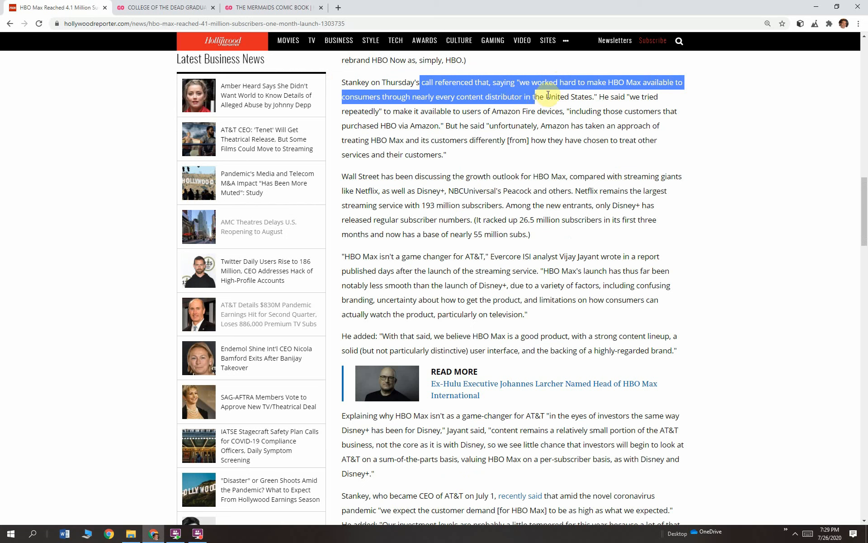
drag(546, 97, 639, 97)
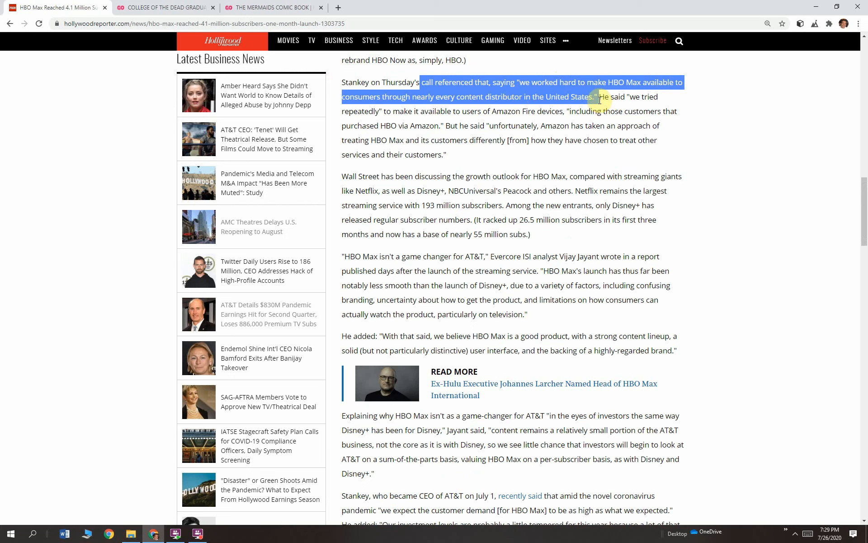
click(603, 97)
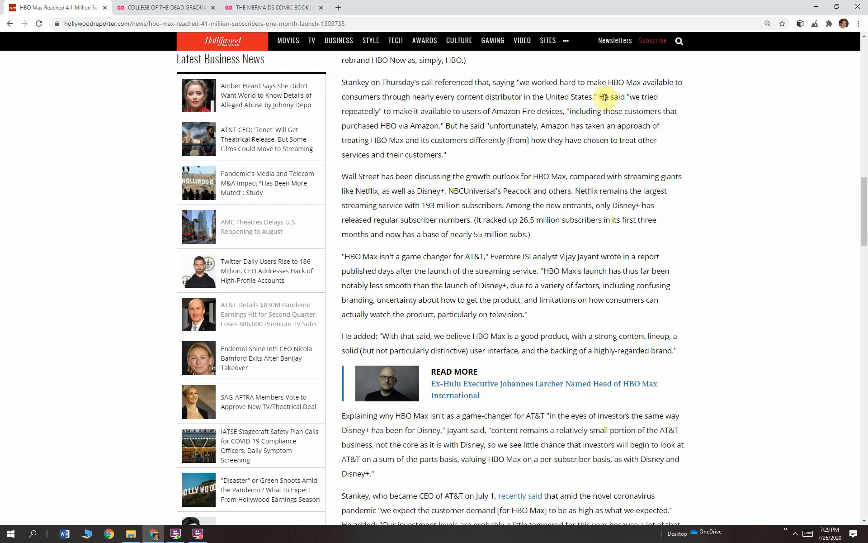
drag(602, 97, 653, 126)
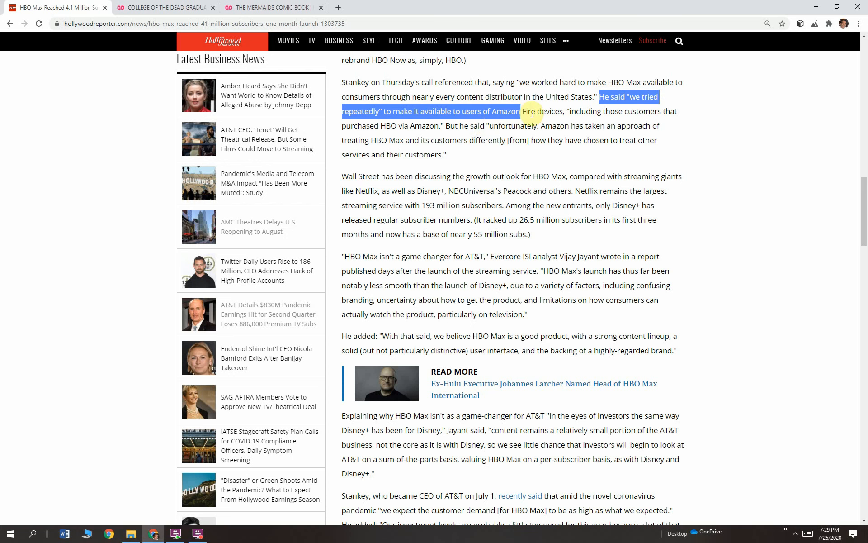
drag(532, 110, 637, 111)
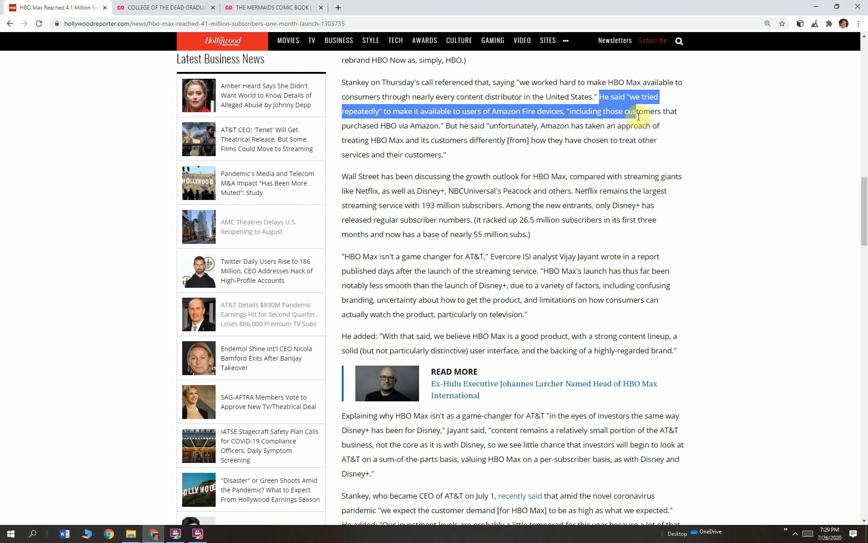
drag(651, 110, 437, 125)
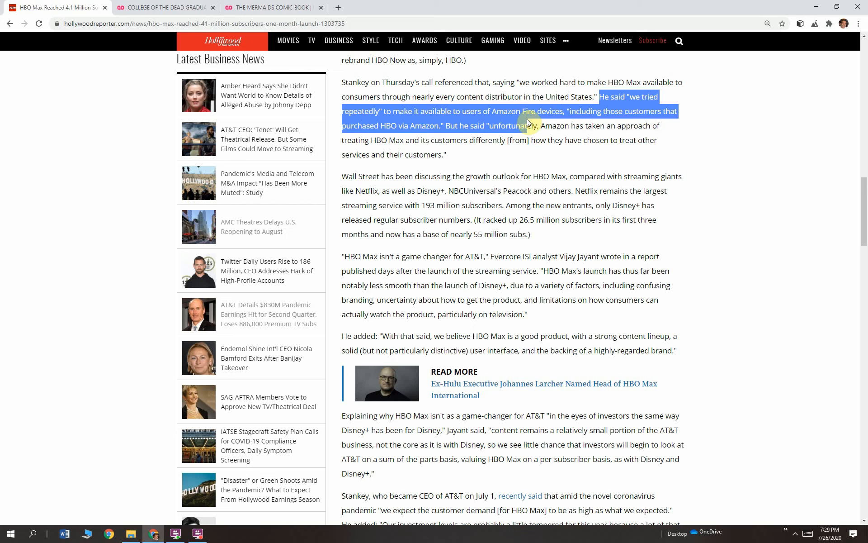
drag(526, 124, 629, 139)
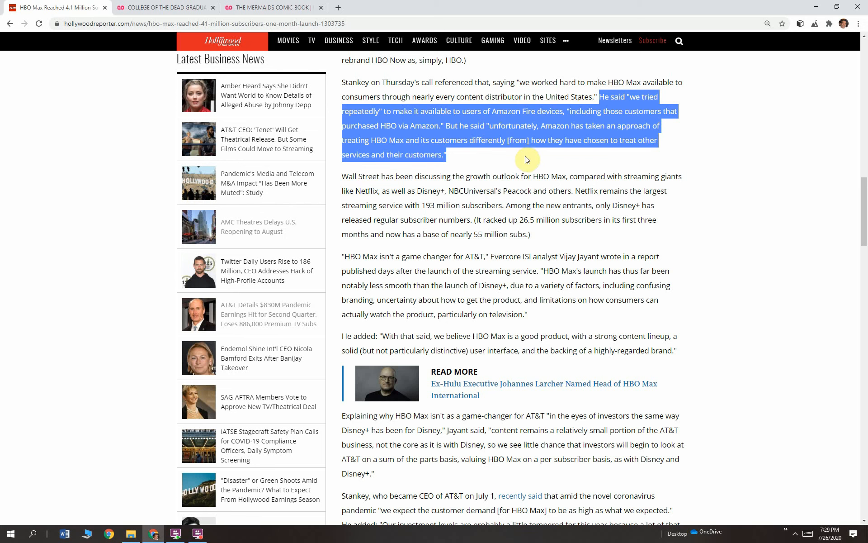
mouse_move(547, 160)
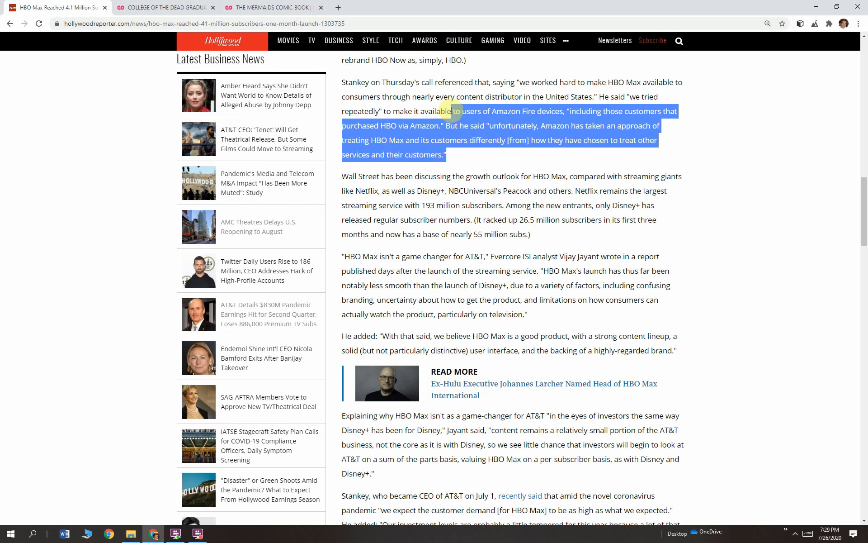
click(462, 158)
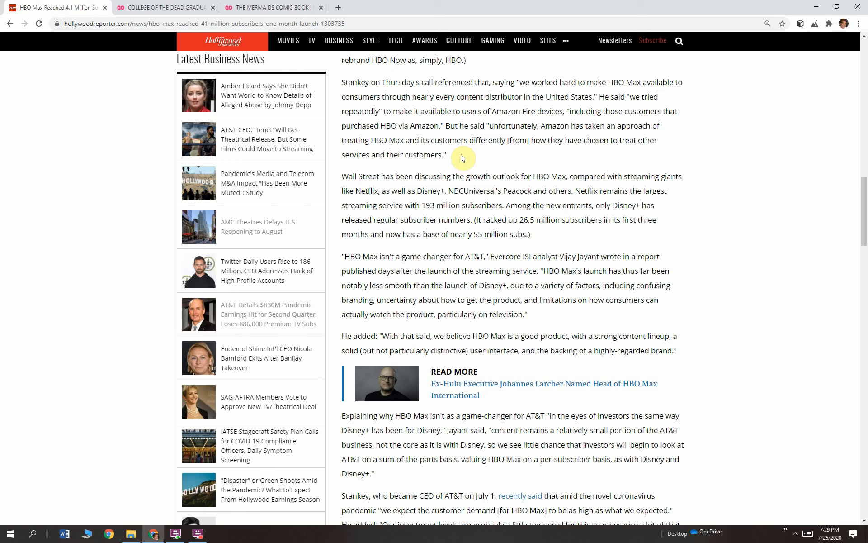
double_click(429, 155)
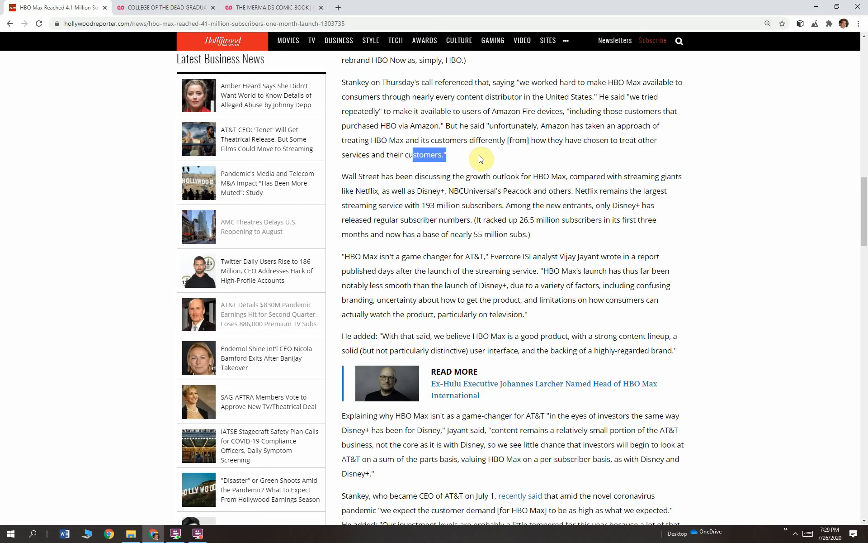
mouse_move(407, 155)
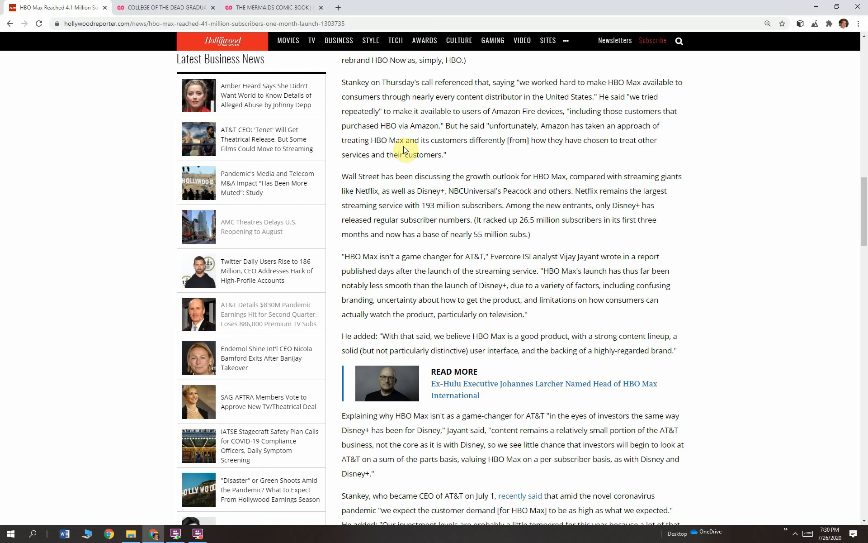
mouse_move(342, 180)
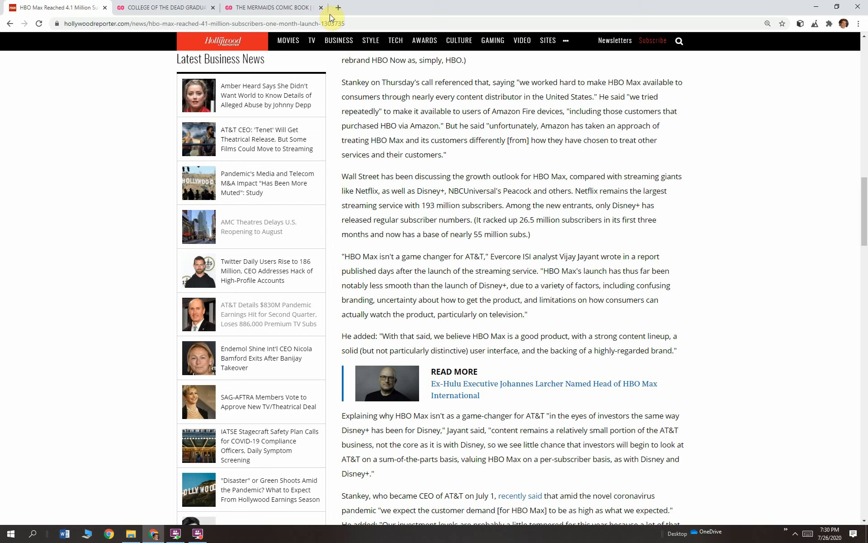
drag(359, 177, 475, 176)
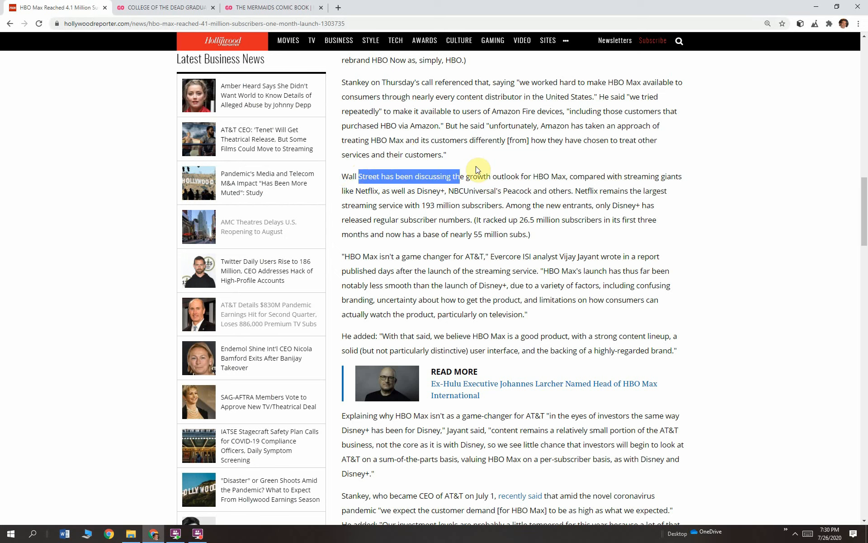
drag(457, 177, 669, 190)
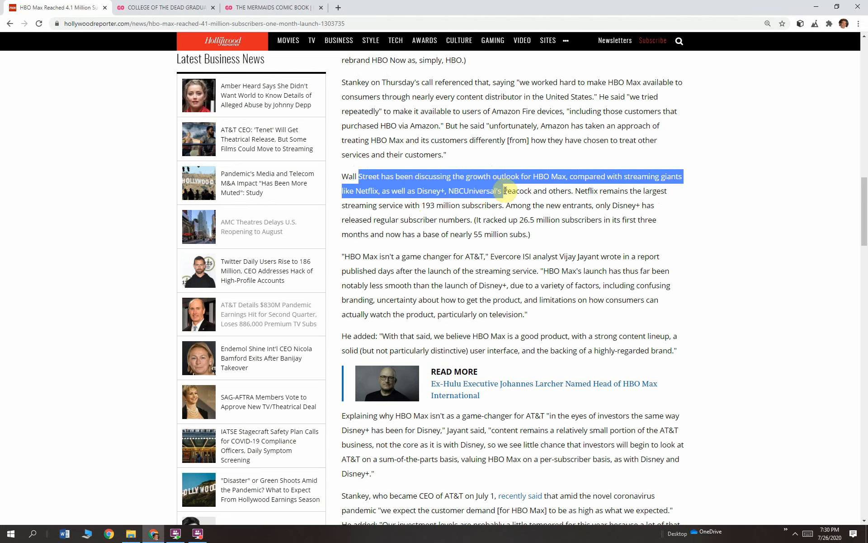
drag(503, 191, 540, 191)
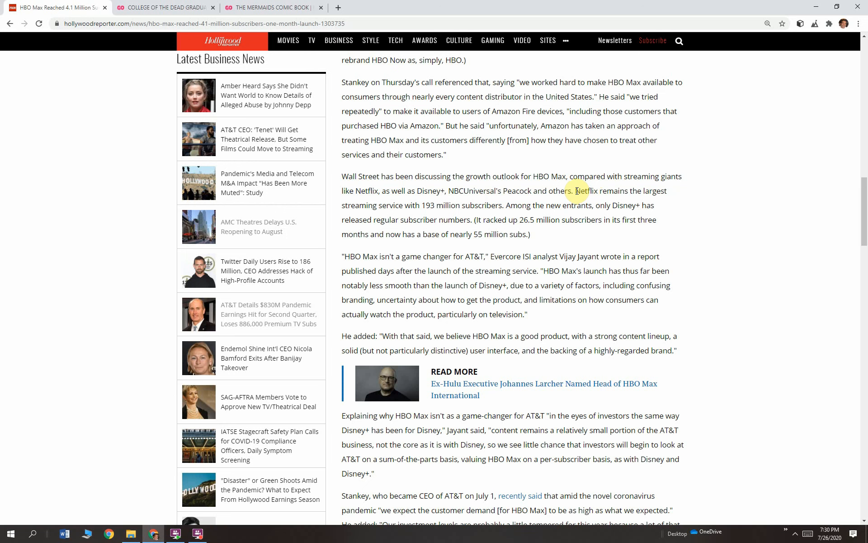
drag(575, 191, 667, 191)
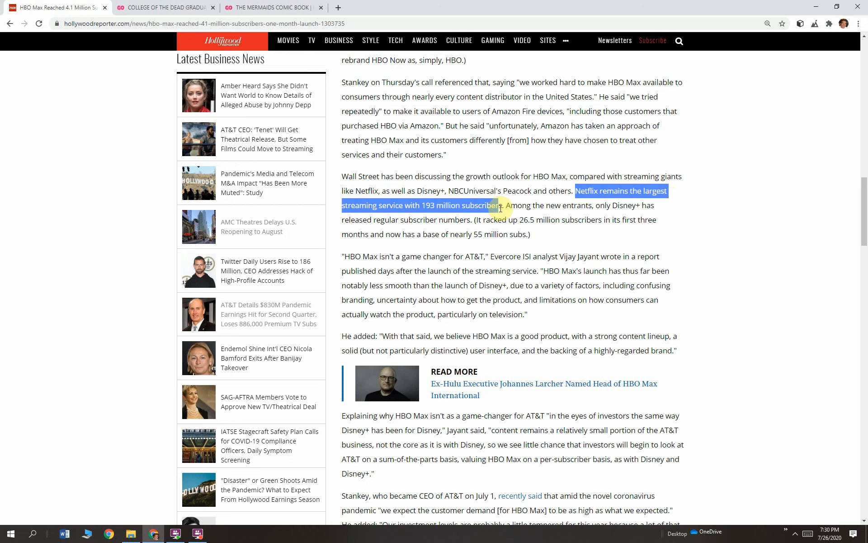
mouse_move(506, 206)
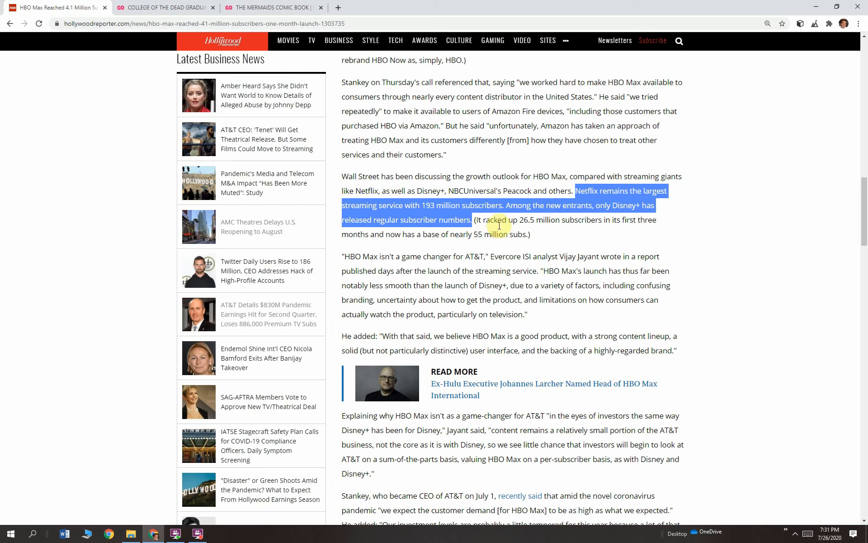
click(475, 219)
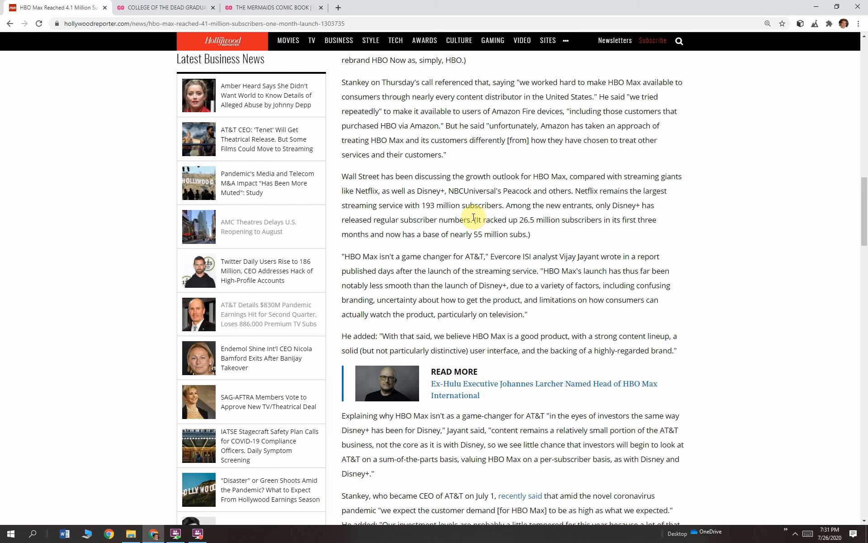
double_click(480, 219)
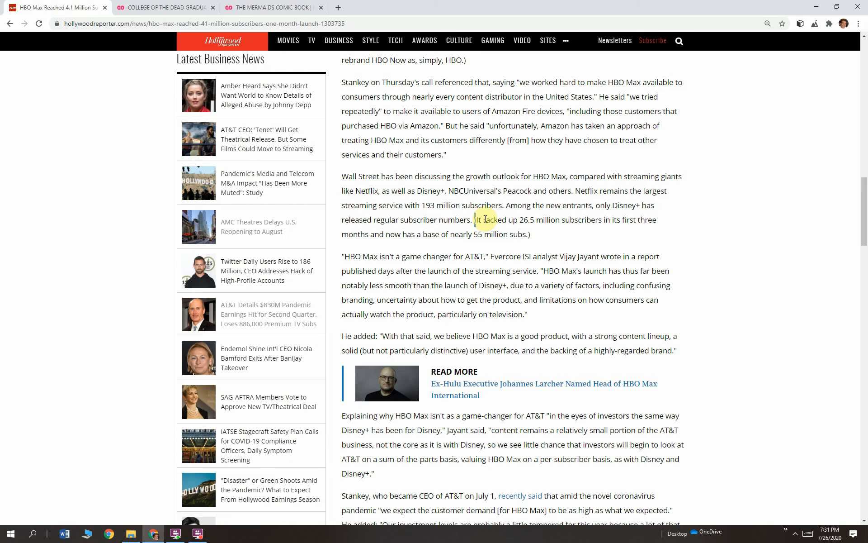
drag(477, 219, 587, 220)
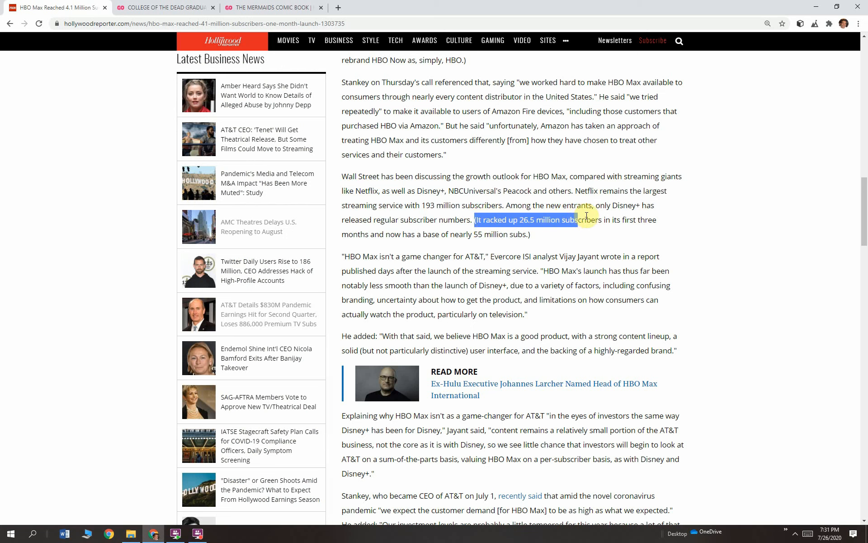
drag(578, 220, 437, 234)
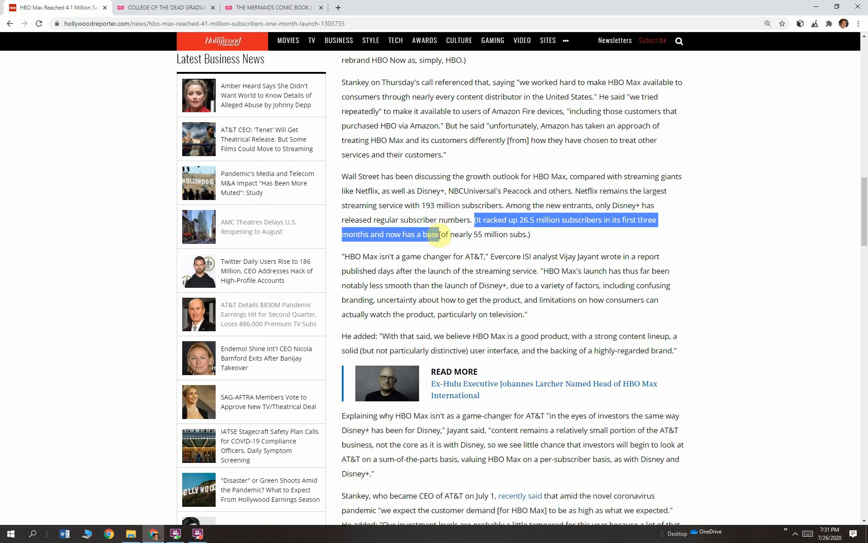
drag(436, 235, 496, 235)
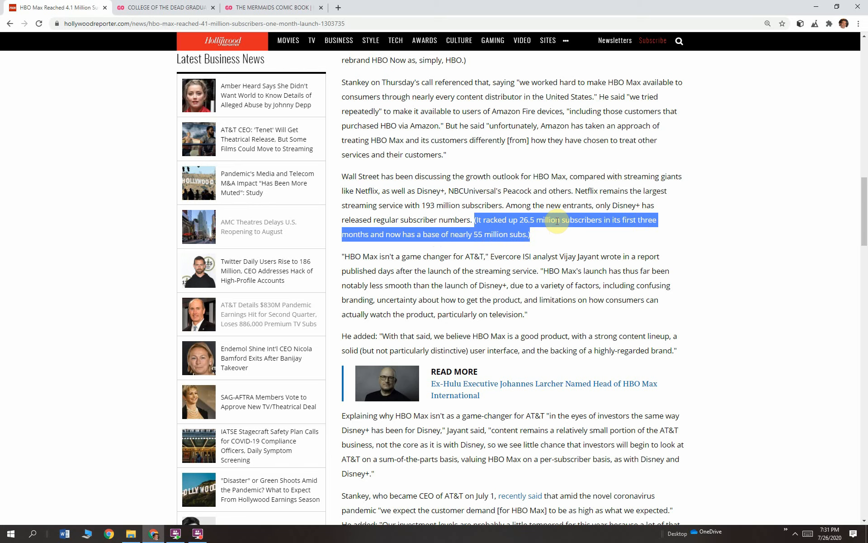
scroll(down, 3)
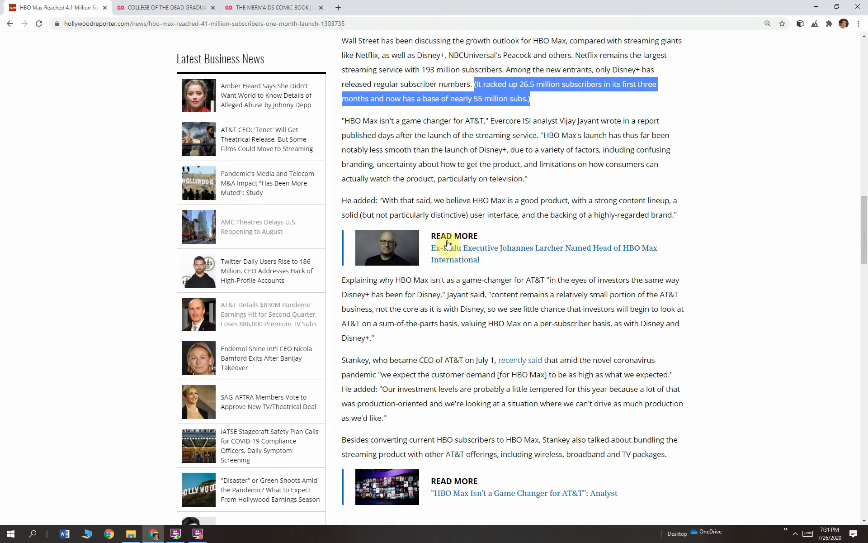
click(534, 99)
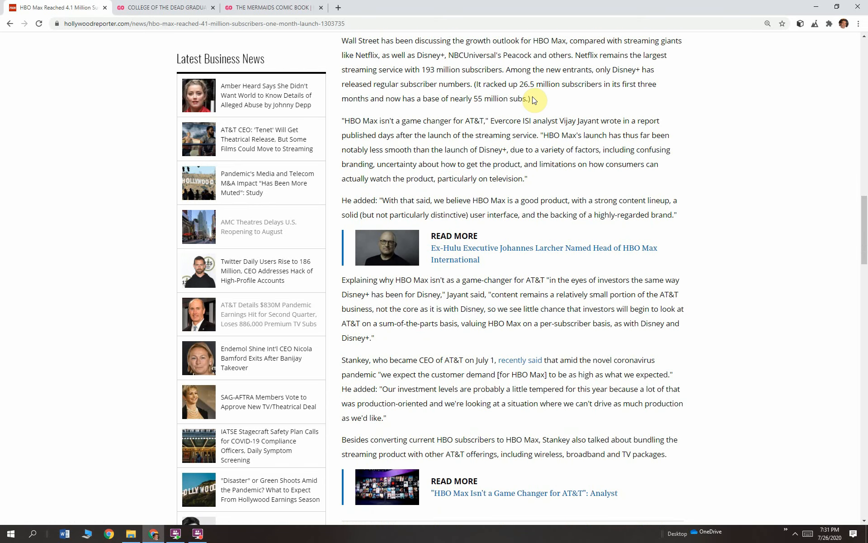
drag(474, 83, 532, 98)
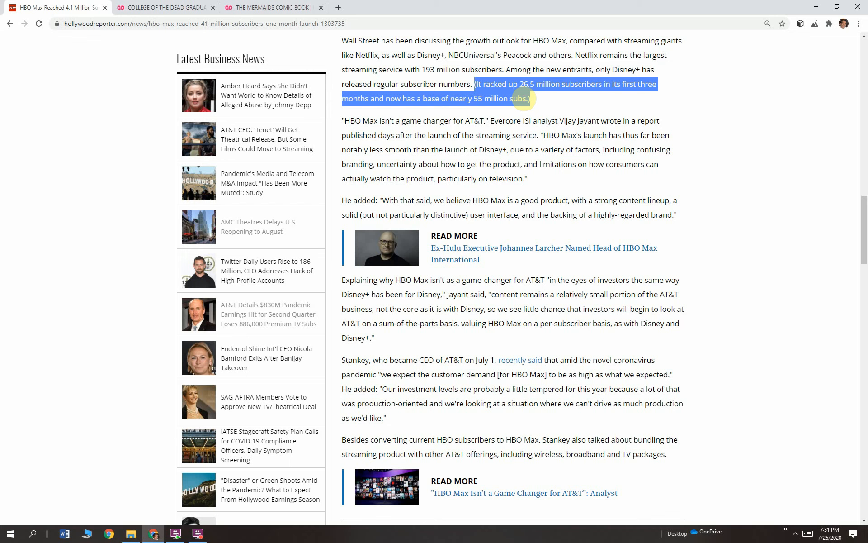
mouse_move(137, 164)
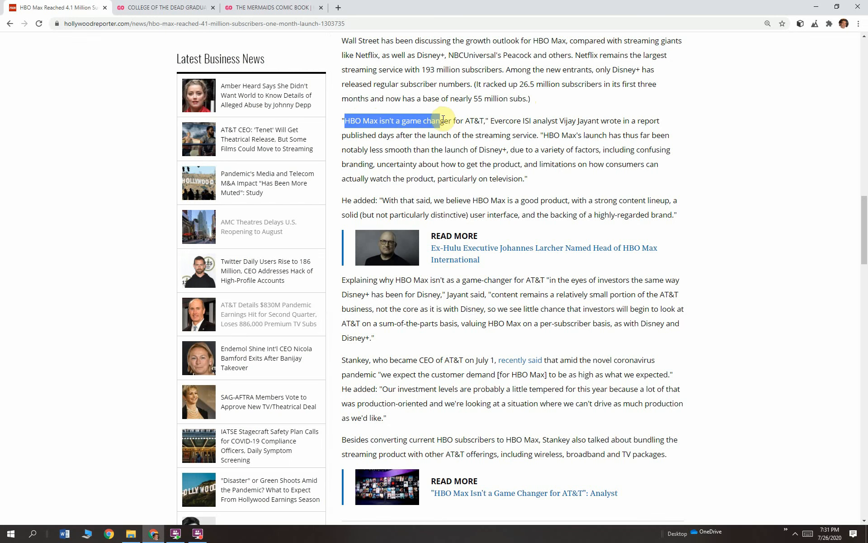
Step: Highlight Jayant's quote that HBO Max's launch was less smooth than Disney+'s
drag(441, 121, 581, 120)
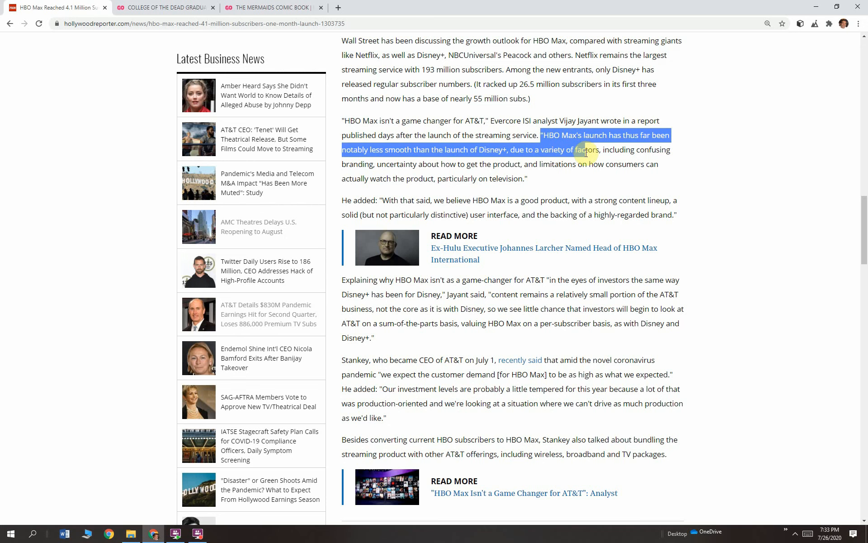
Step: Highlight Jayant's follow-up calling HBO Max a good product with a highly-regarded brand
scroll(down, 3)
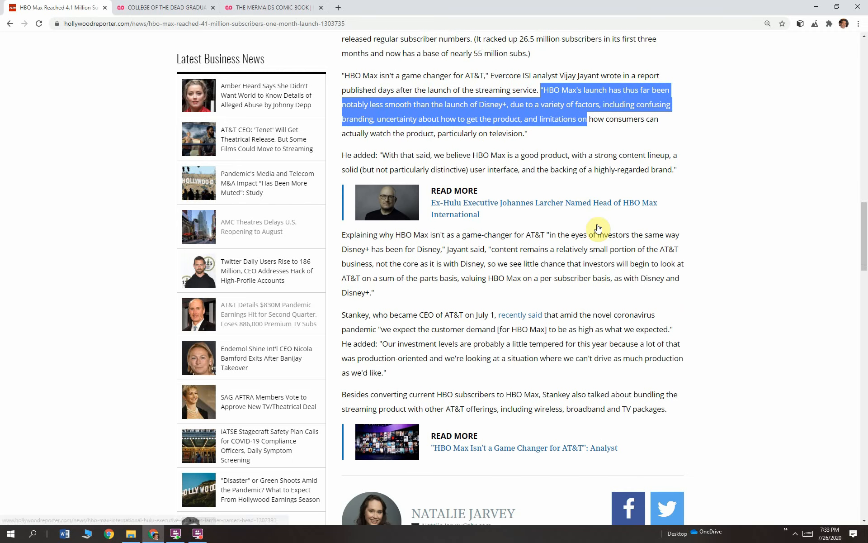
scroll(down, 3)
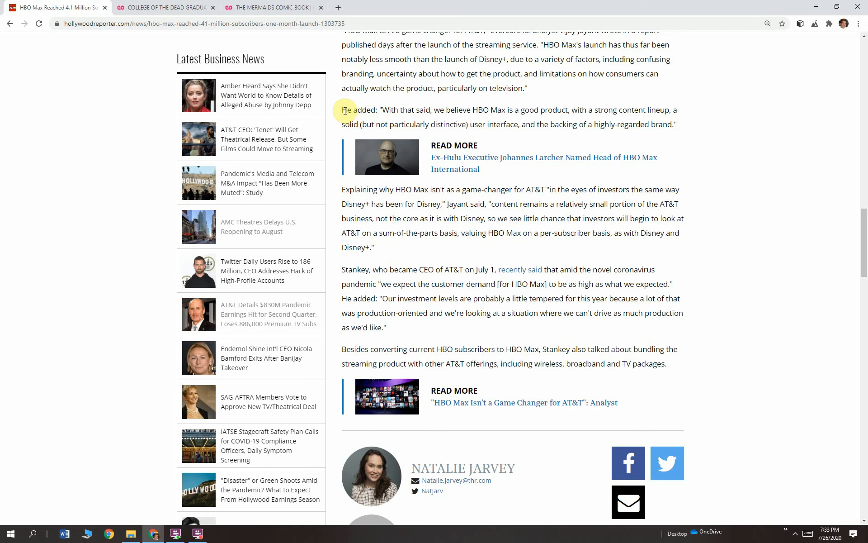
drag(344, 109, 540, 109)
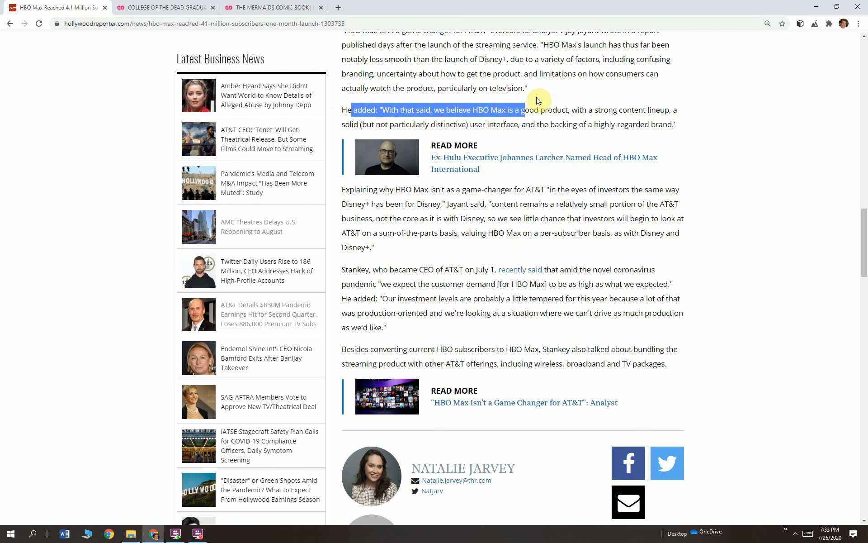
drag(537, 99, 670, 123)
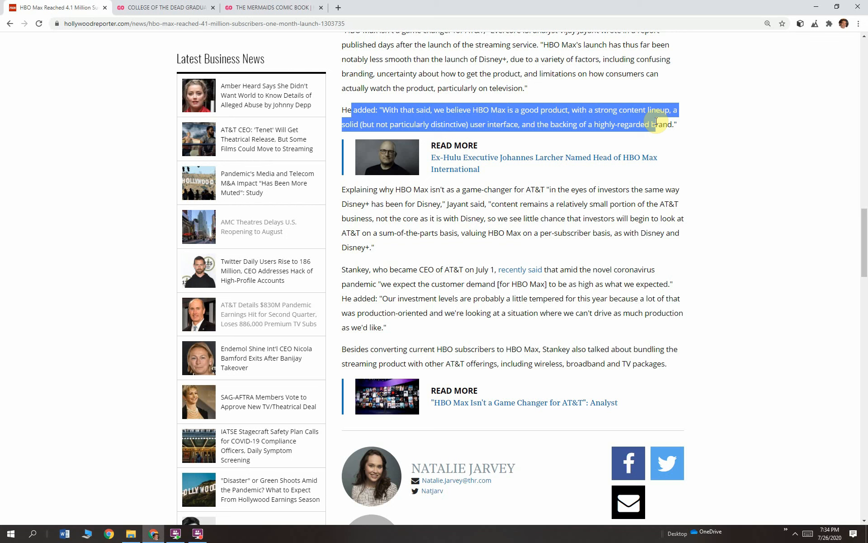
Step: Clear the previous highlight and mark the phrase about valuing HBO Max per subscriber
click(512, 233)
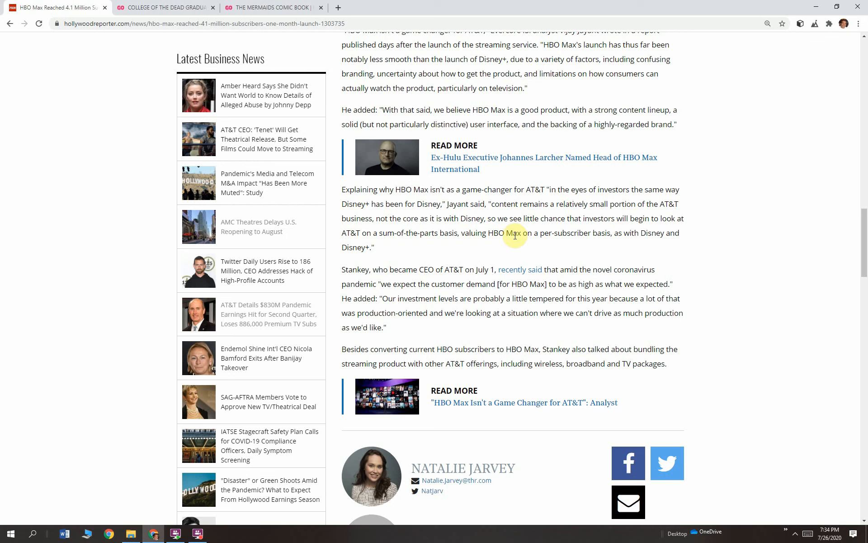
drag(514, 233, 569, 233)
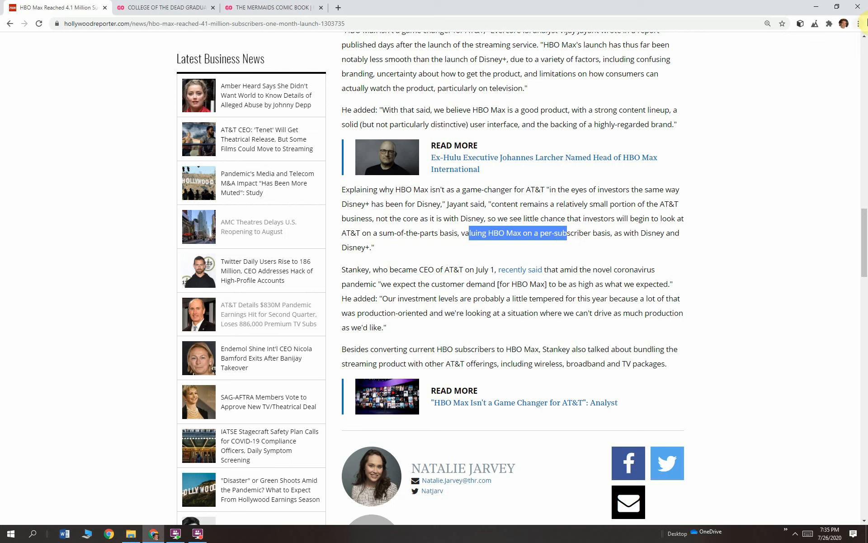
mouse_move(510, 252)
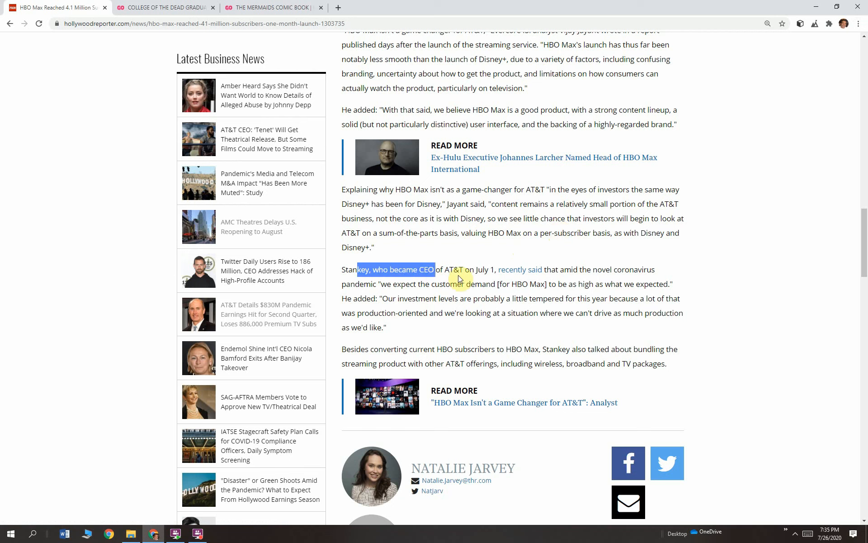
Step: Highlight the new CEO's paragraph on customer demand and tempered investment levels, then clear it
drag(442, 269, 484, 274)
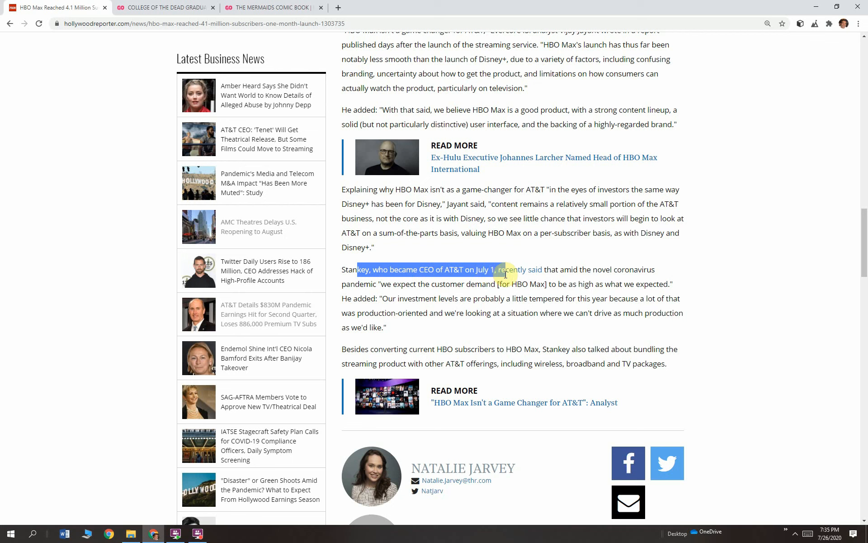
drag(504, 274, 637, 284)
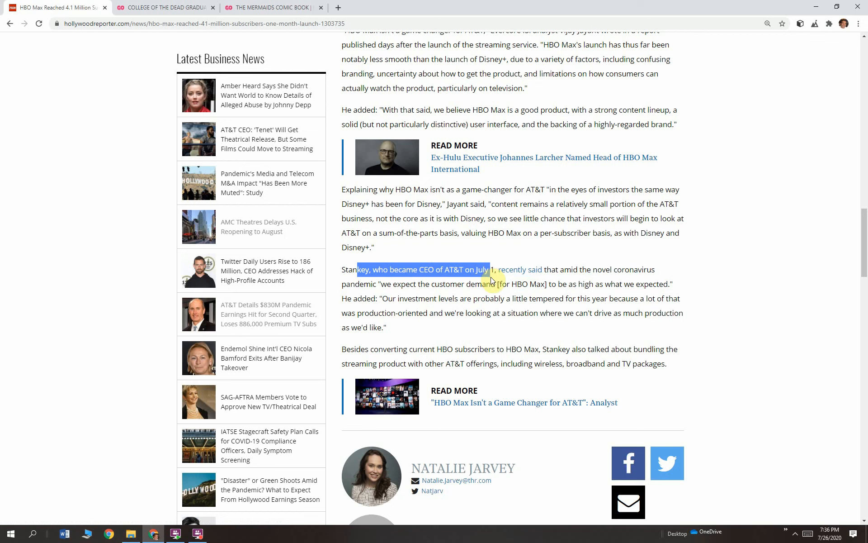
drag(490, 280, 621, 288)
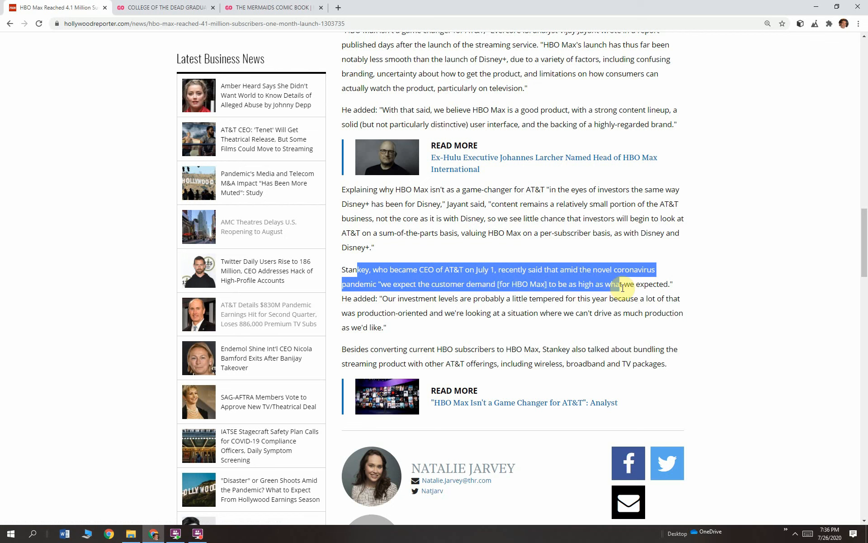
drag(621, 283, 687, 293)
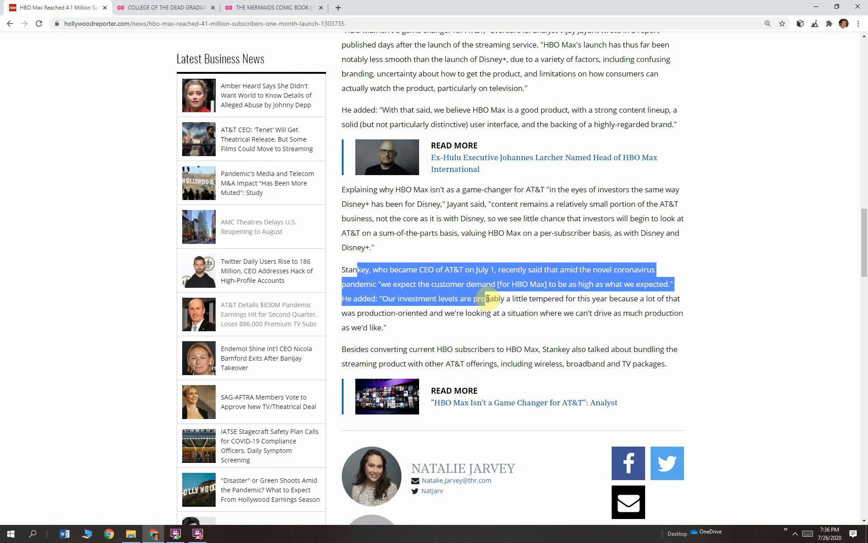
drag(488, 297, 613, 298)
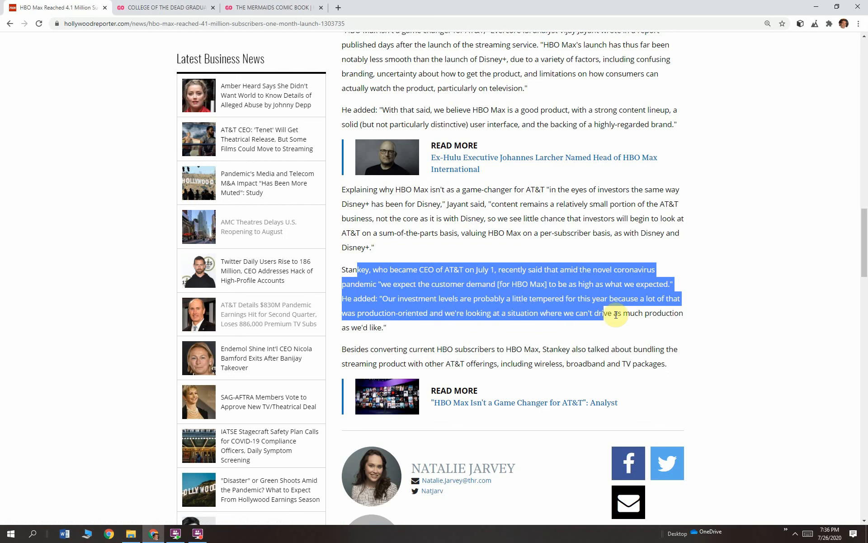
drag(615, 316, 653, 328)
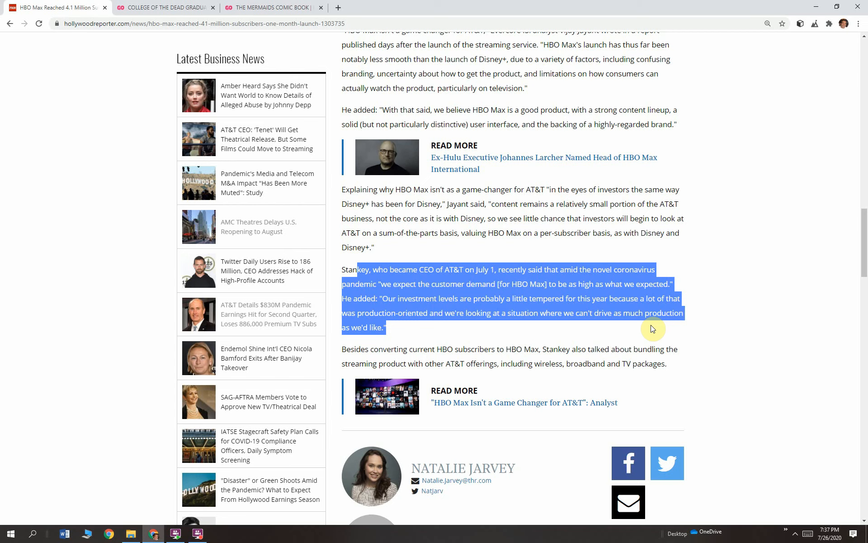
click(652, 327)
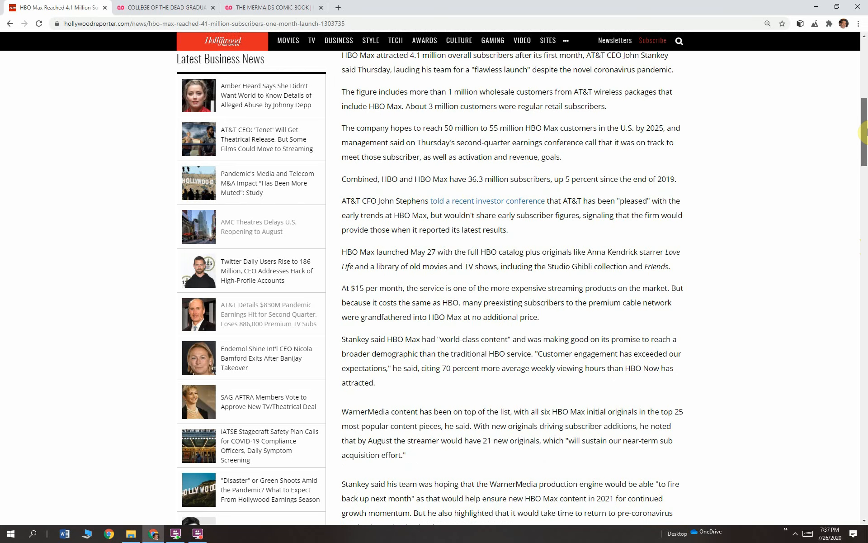
Step: Scroll back up to the headline, byline and HBO Max image at the article's top
scroll(up, 3)
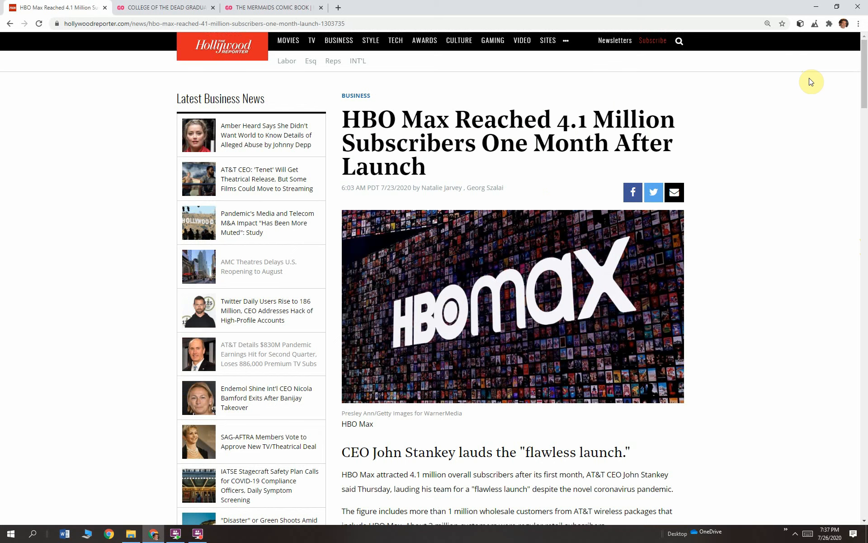
mouse_move(809, 223)
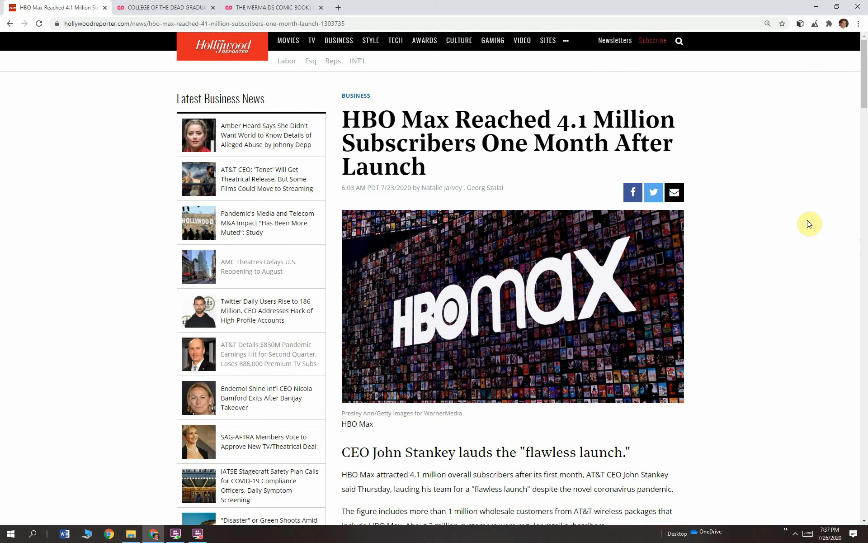
mouse_move(807, 240)
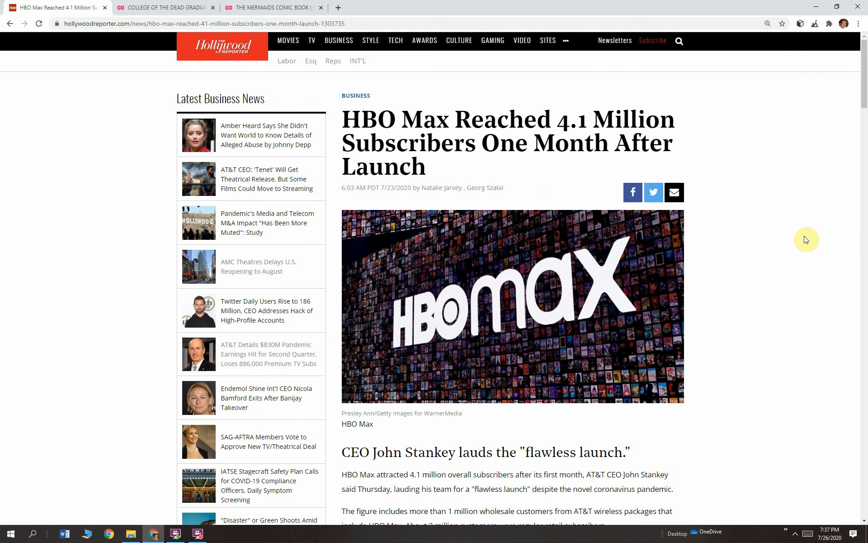
mouse_move(803, 234)
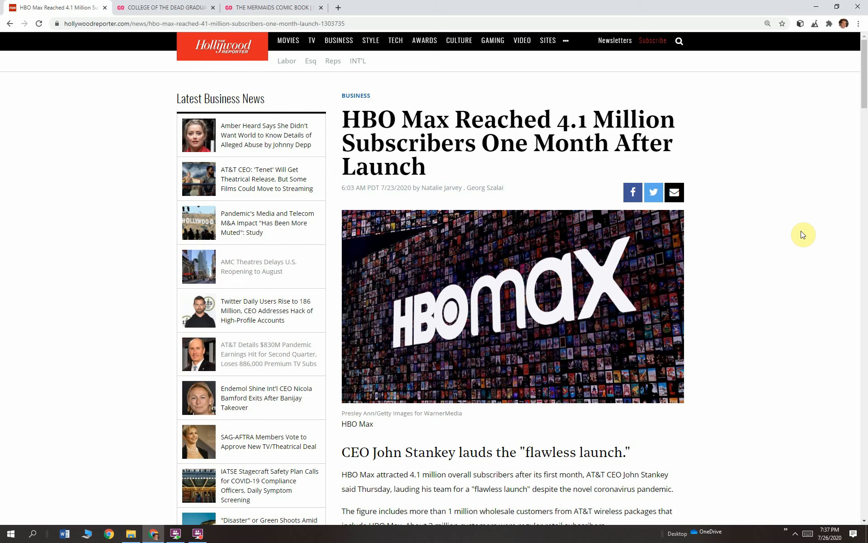
mouse_move(663, 253)
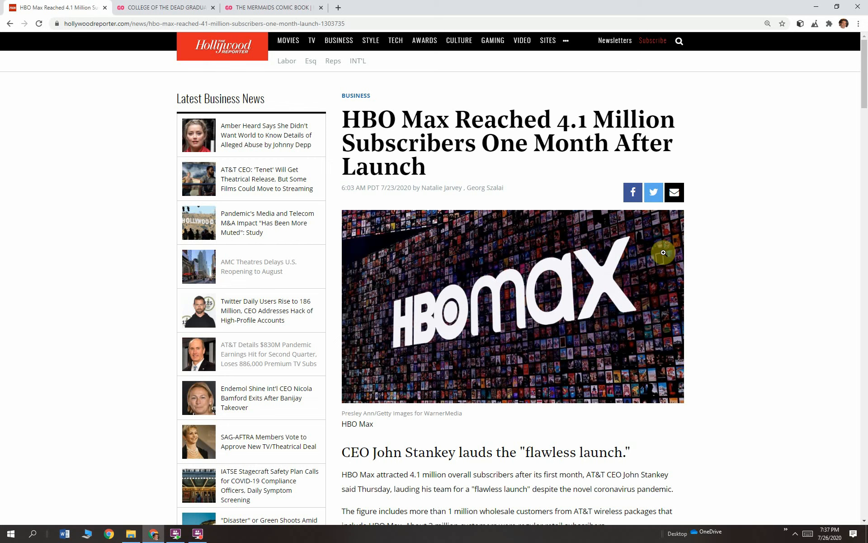
Step: Switch to the College of the Dead Graduation Day campaign and browse its funding progress ($31,995 raised)
click(166, 8)
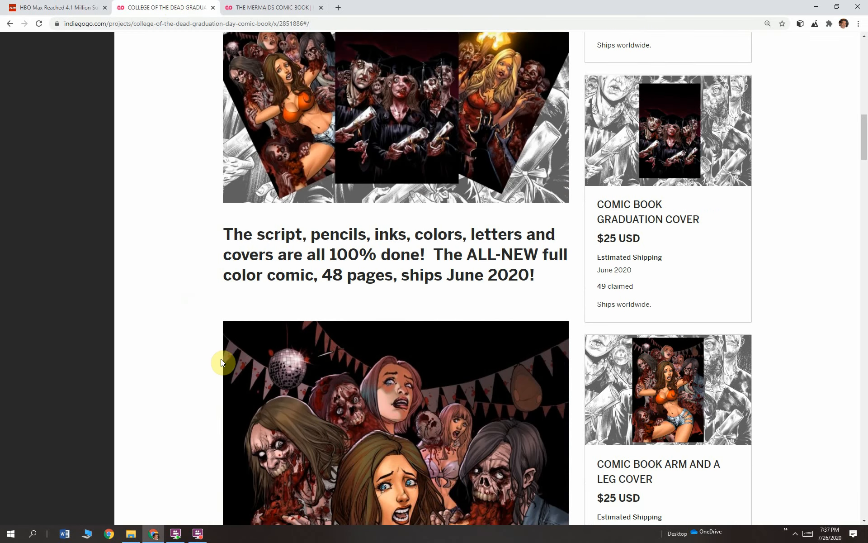
scroll(up, 3)
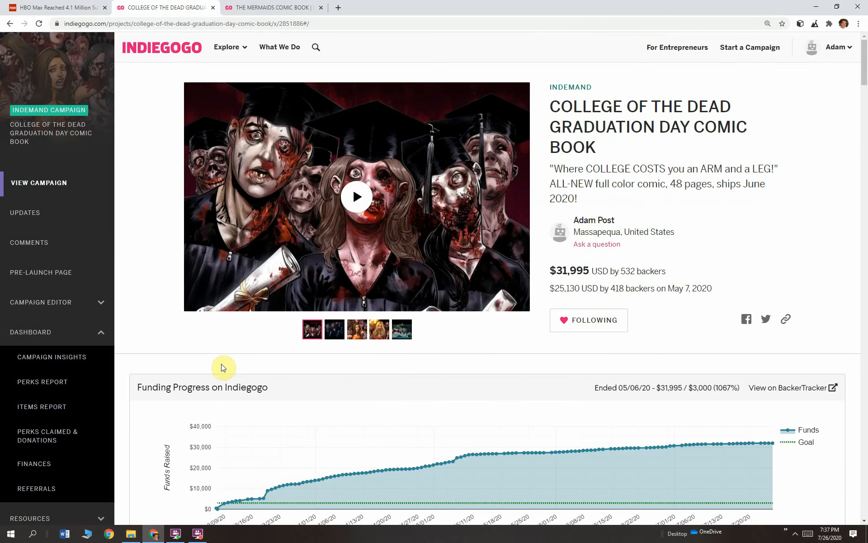
scroll(down, 3)
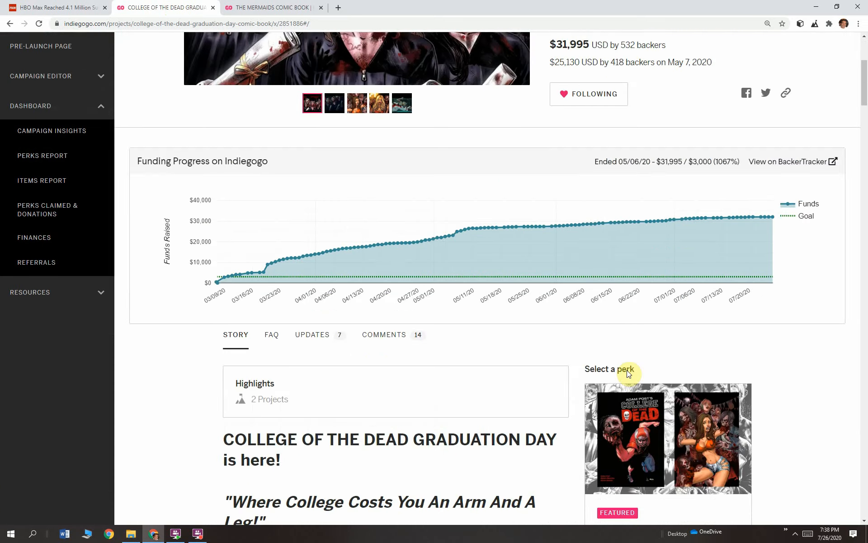
scroll(down, 3)
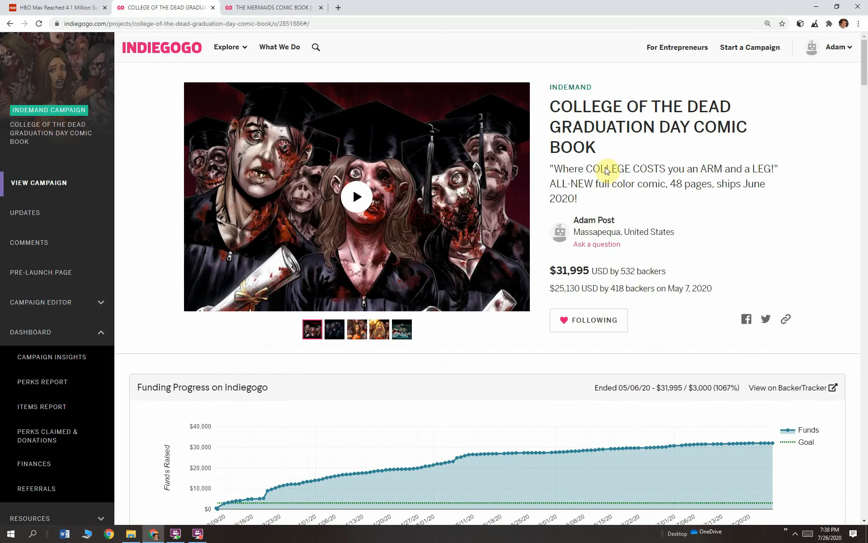
Step: Switch to The Mermaids Comic Book coming-soon page with its video link and email sign-up form
click(271, 7)
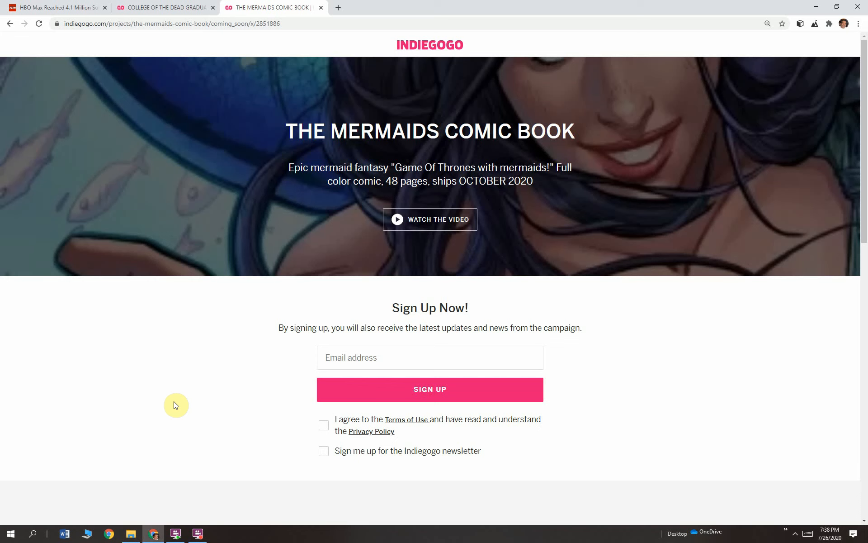
mouse_move(83, 422)
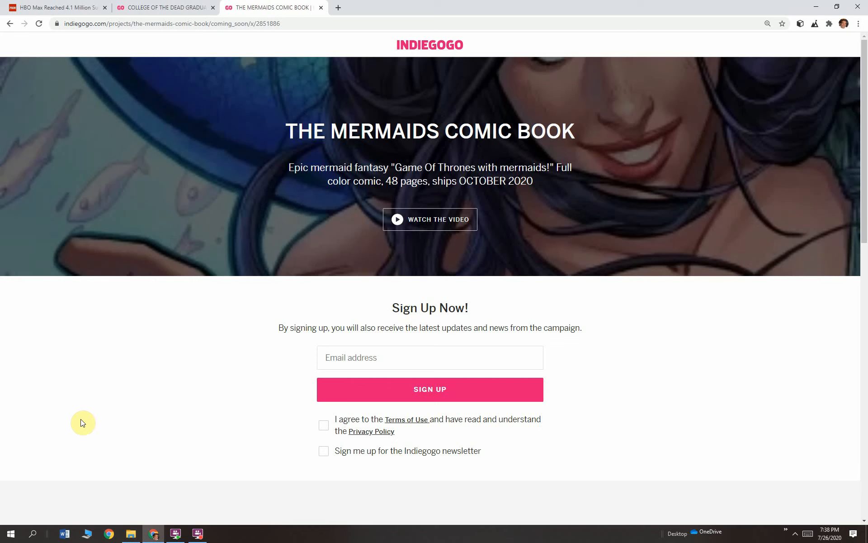